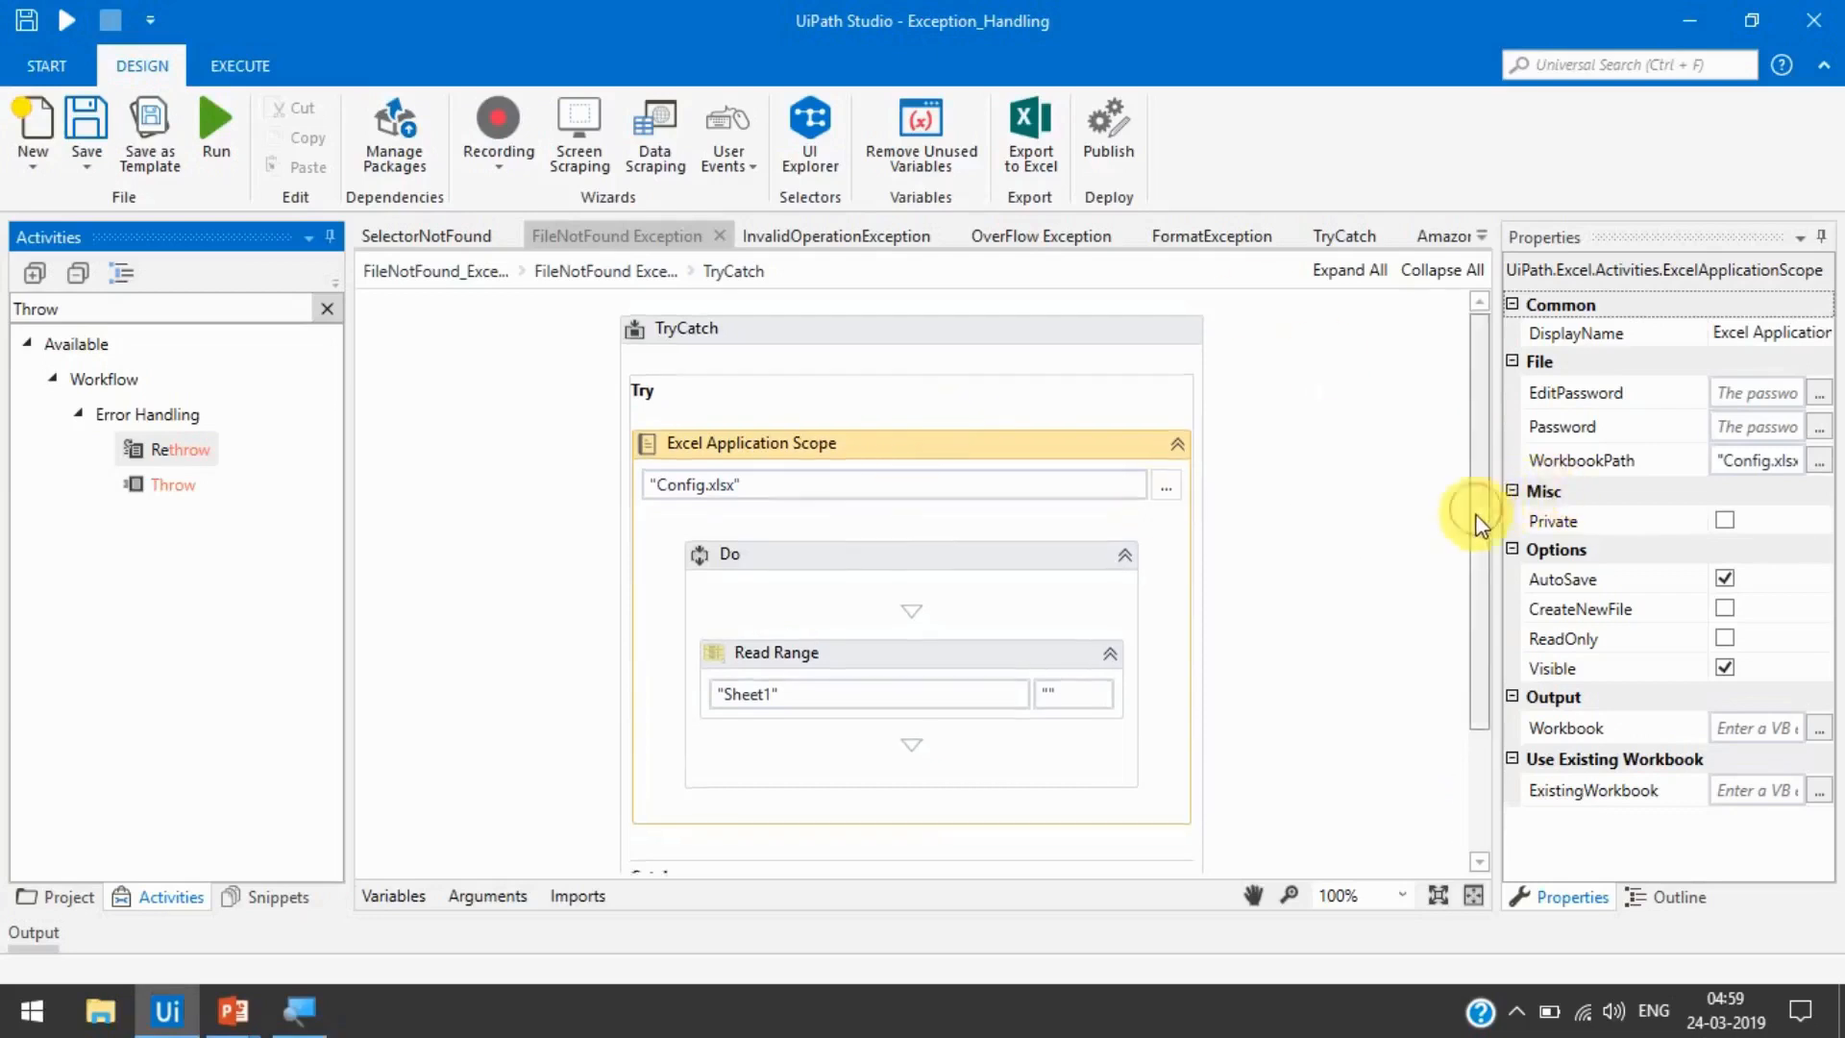
- Add a Terminate Workflow activity below the catch's Log Message with its Exception set to exception
{"action": "scroll", "scroll_direction": "down", "scroll_amount": 3}
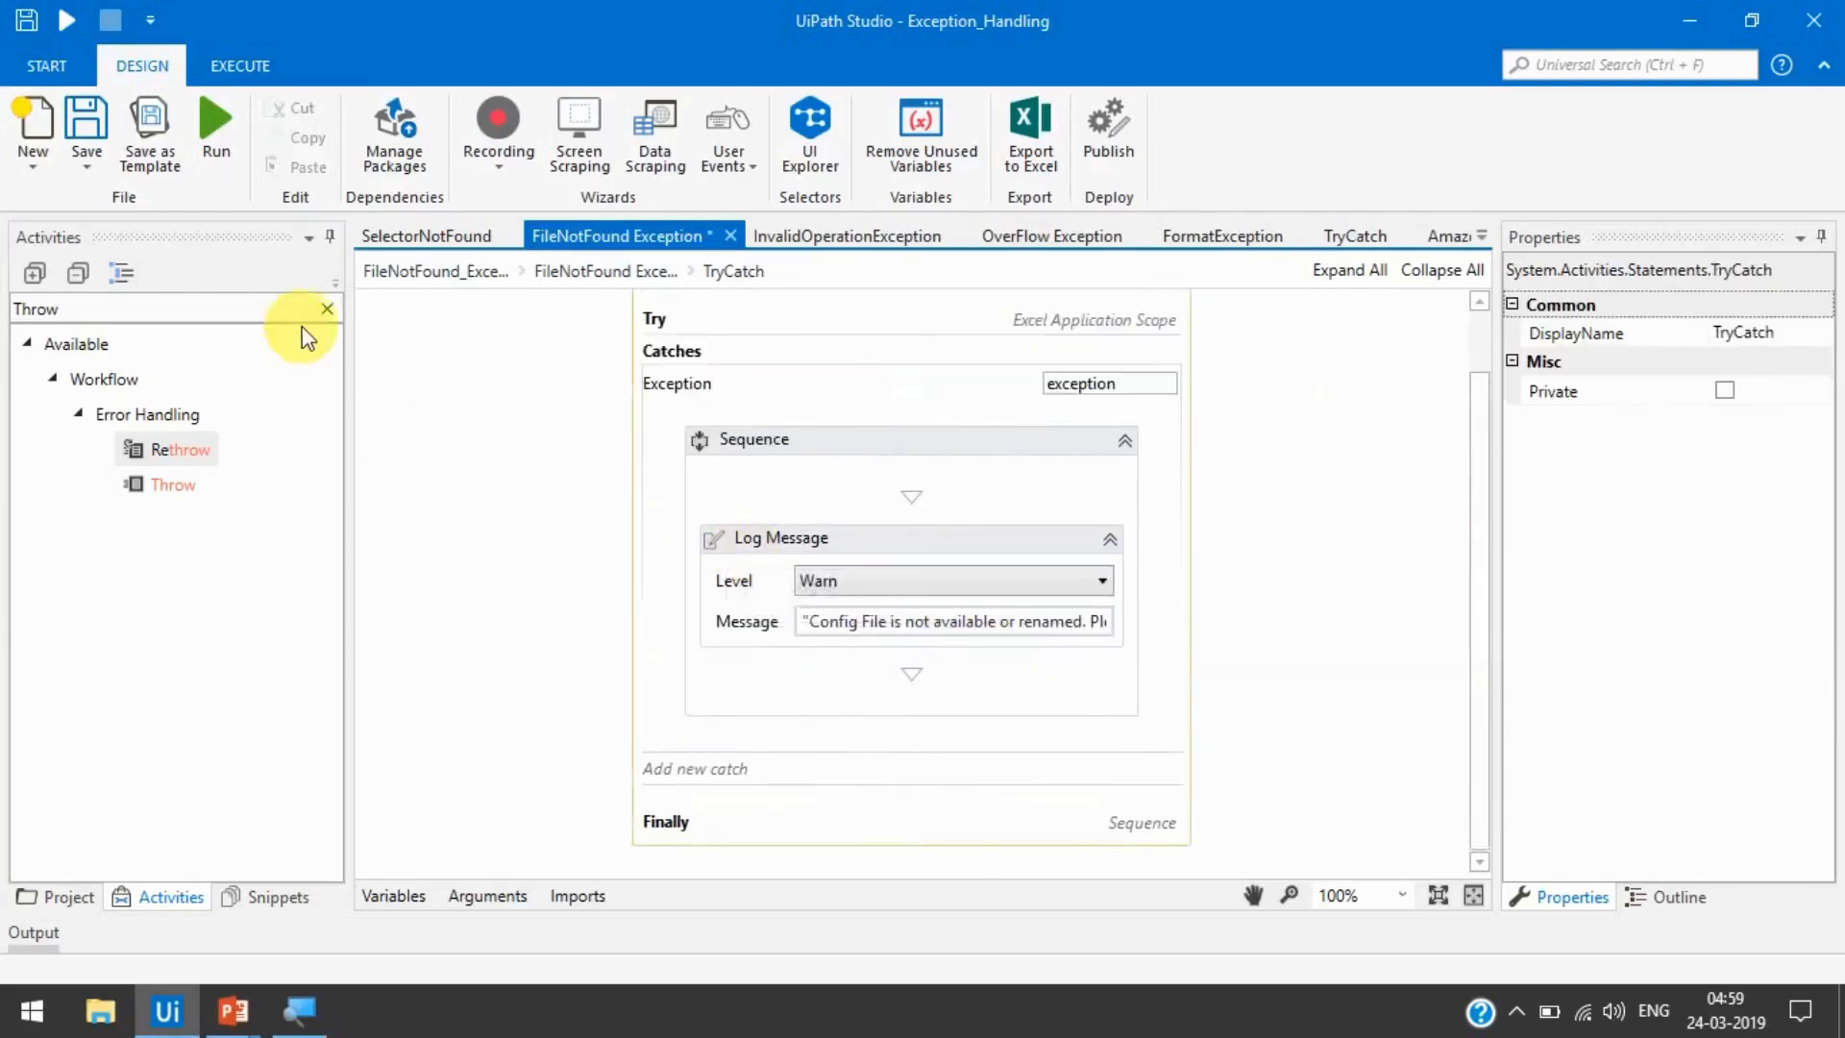
{"action": "type", "text": "Termk"}
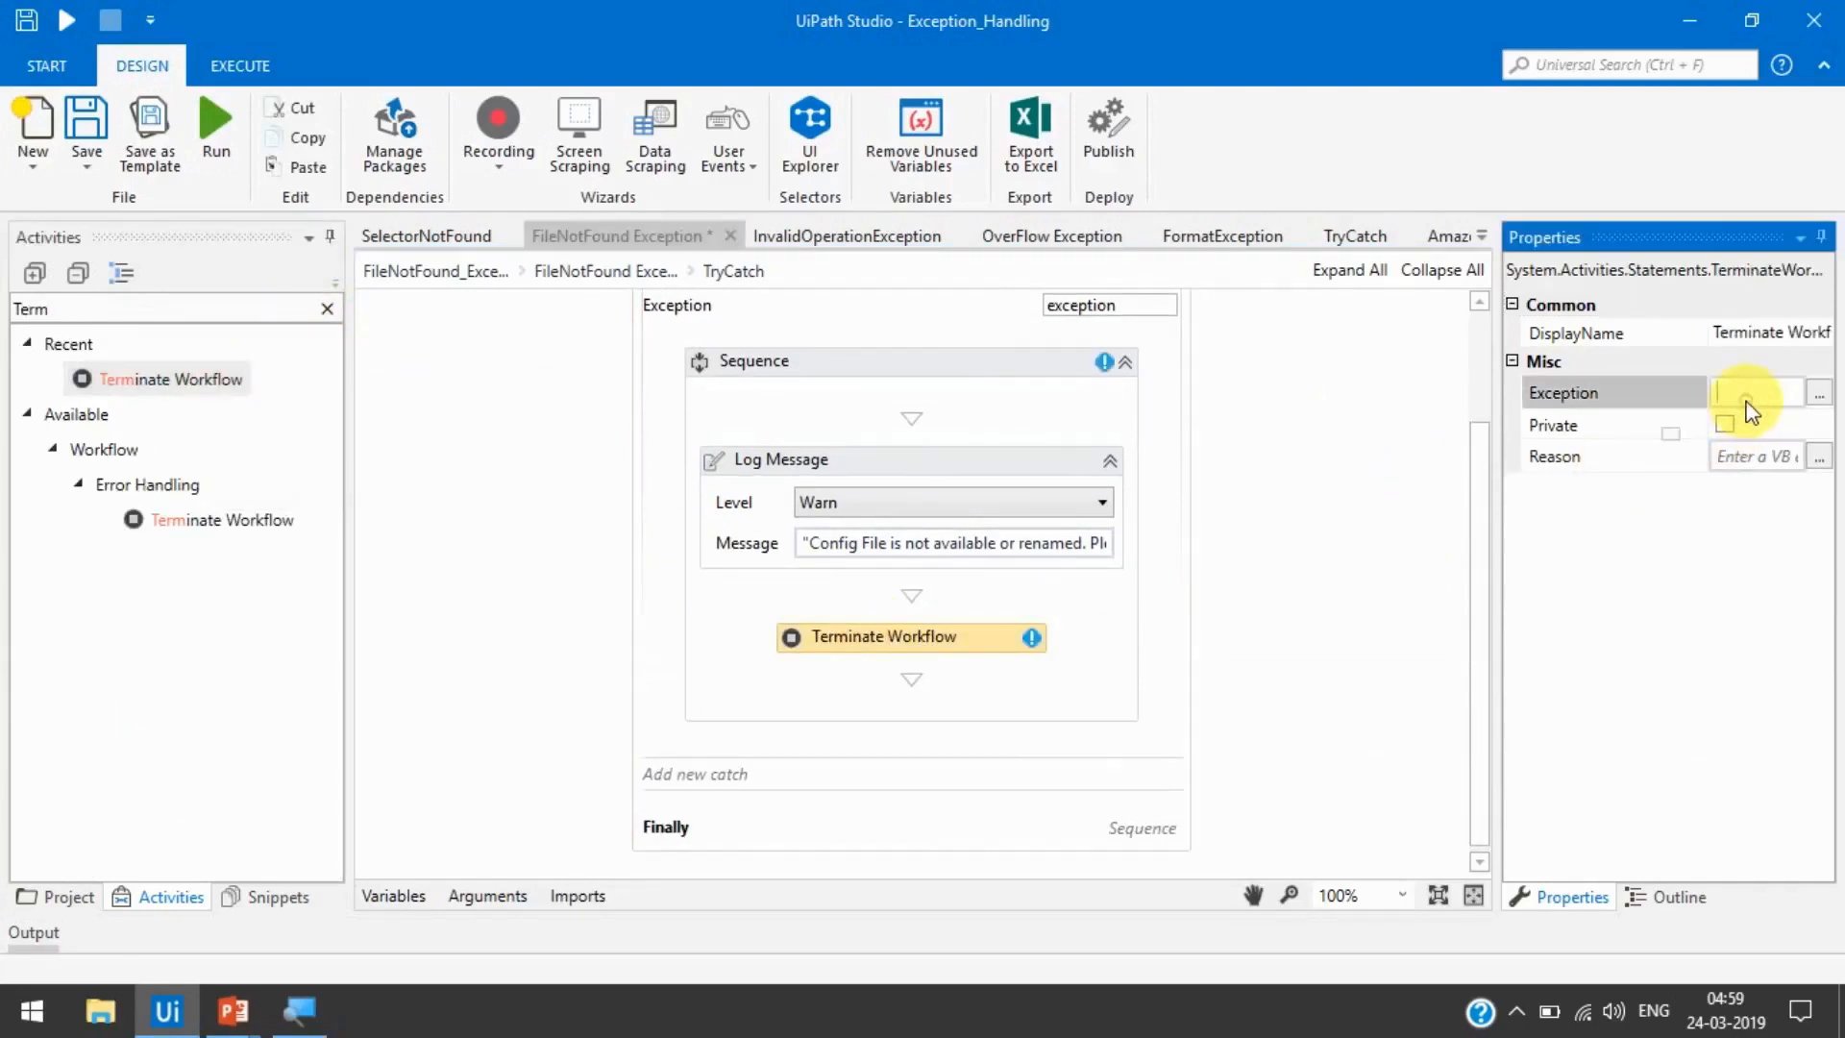
{"action": "left_click", "coordinate": [1752, 392]}
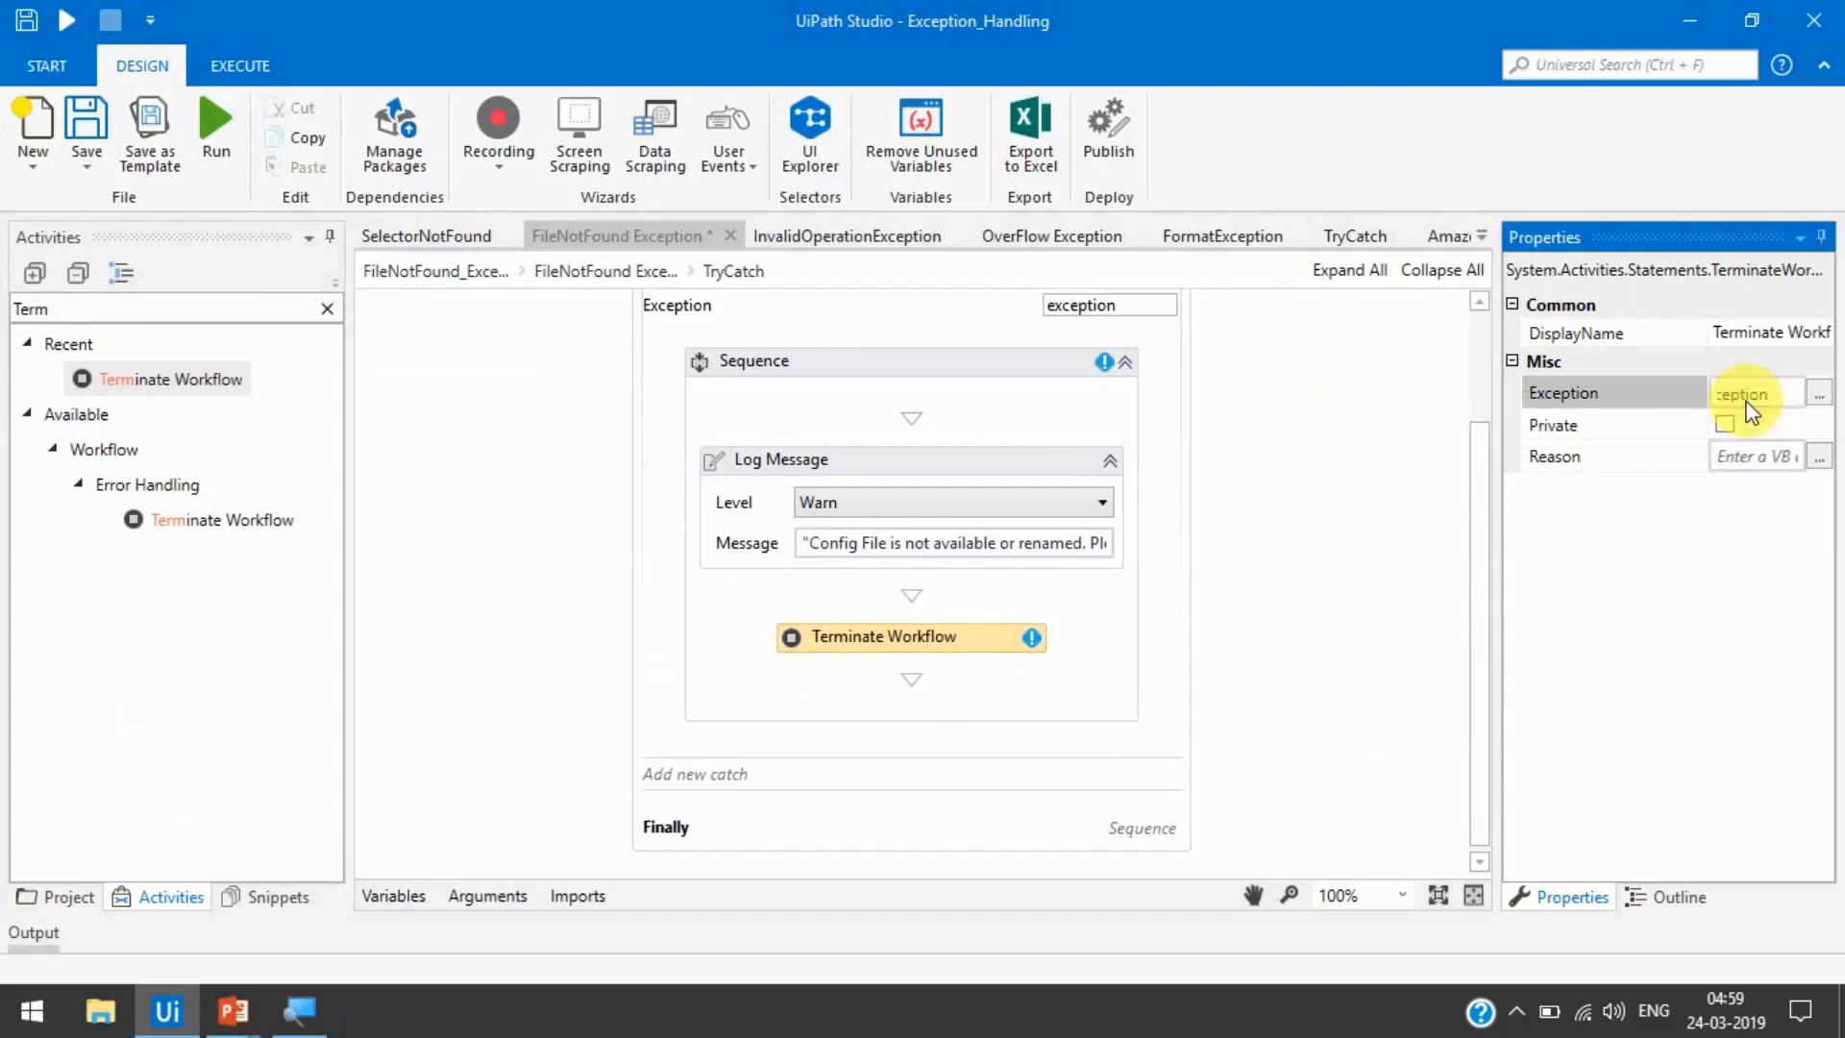
{"action": "left_click", "coordinate": [1382, 558]}
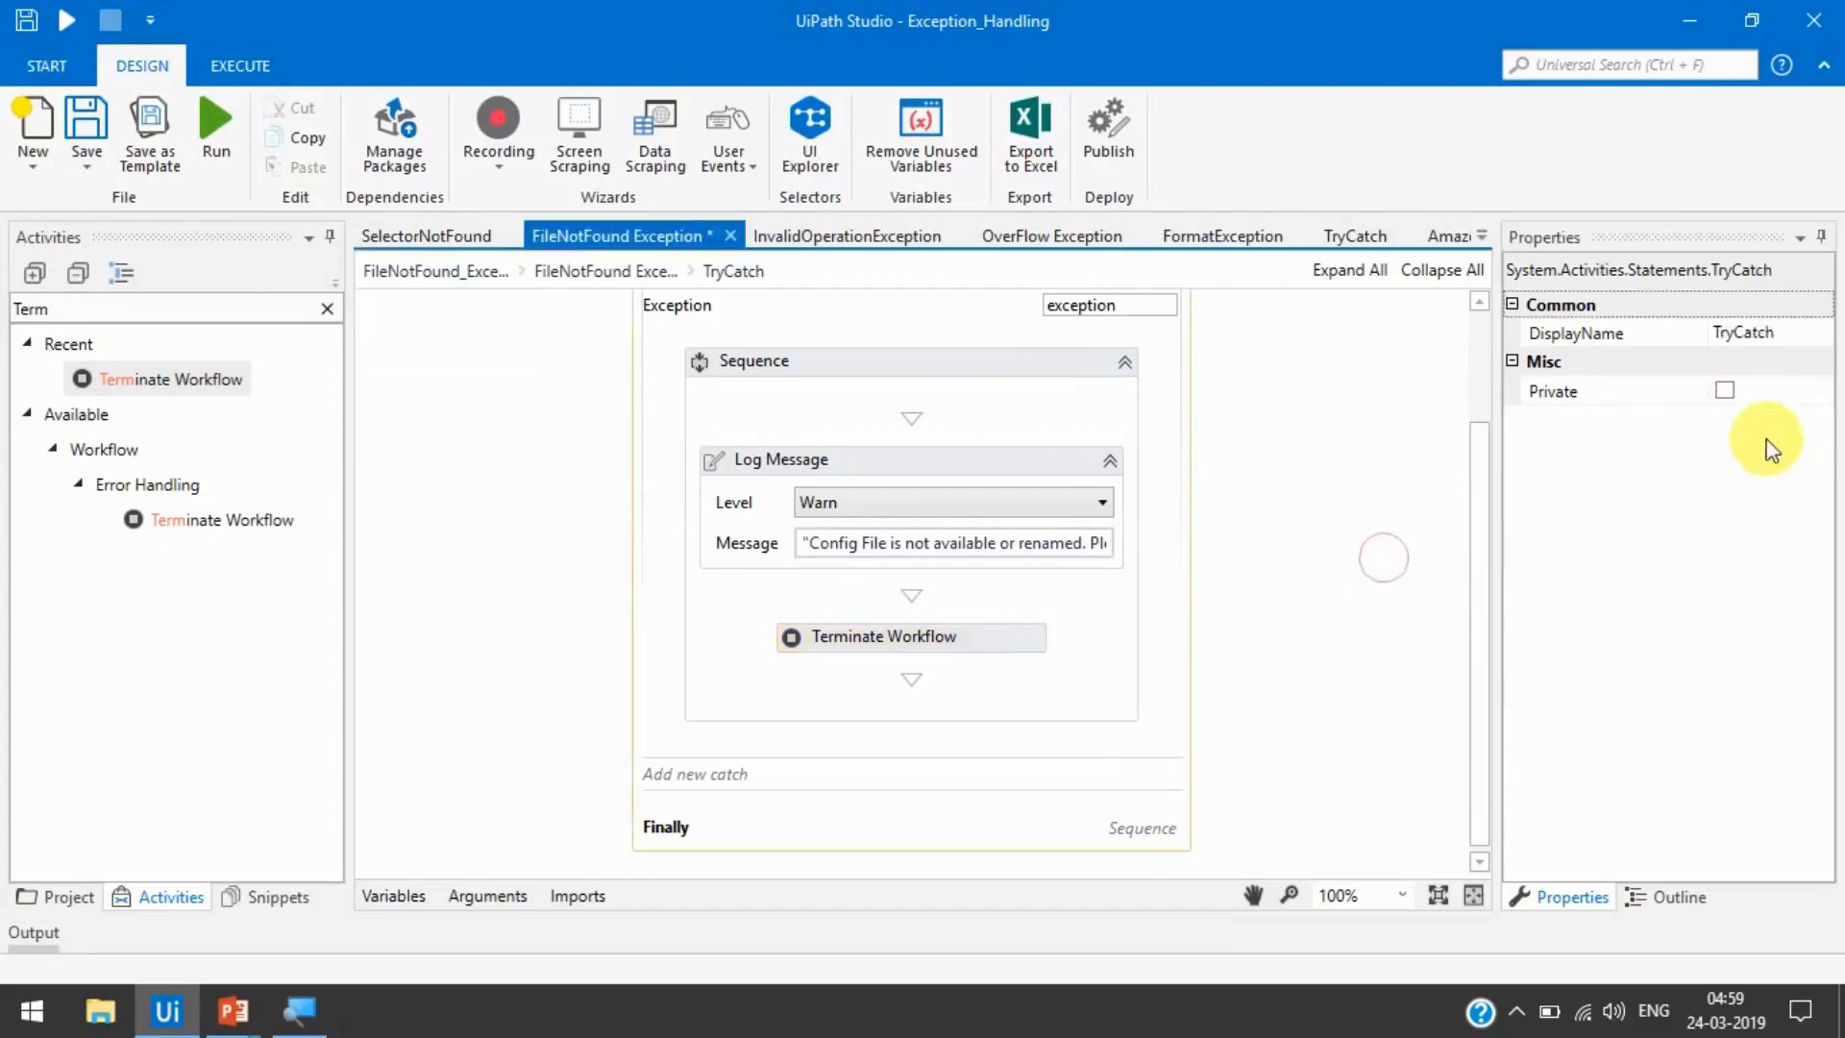
{"action": "left_click", "coordinate": [882, 636]}
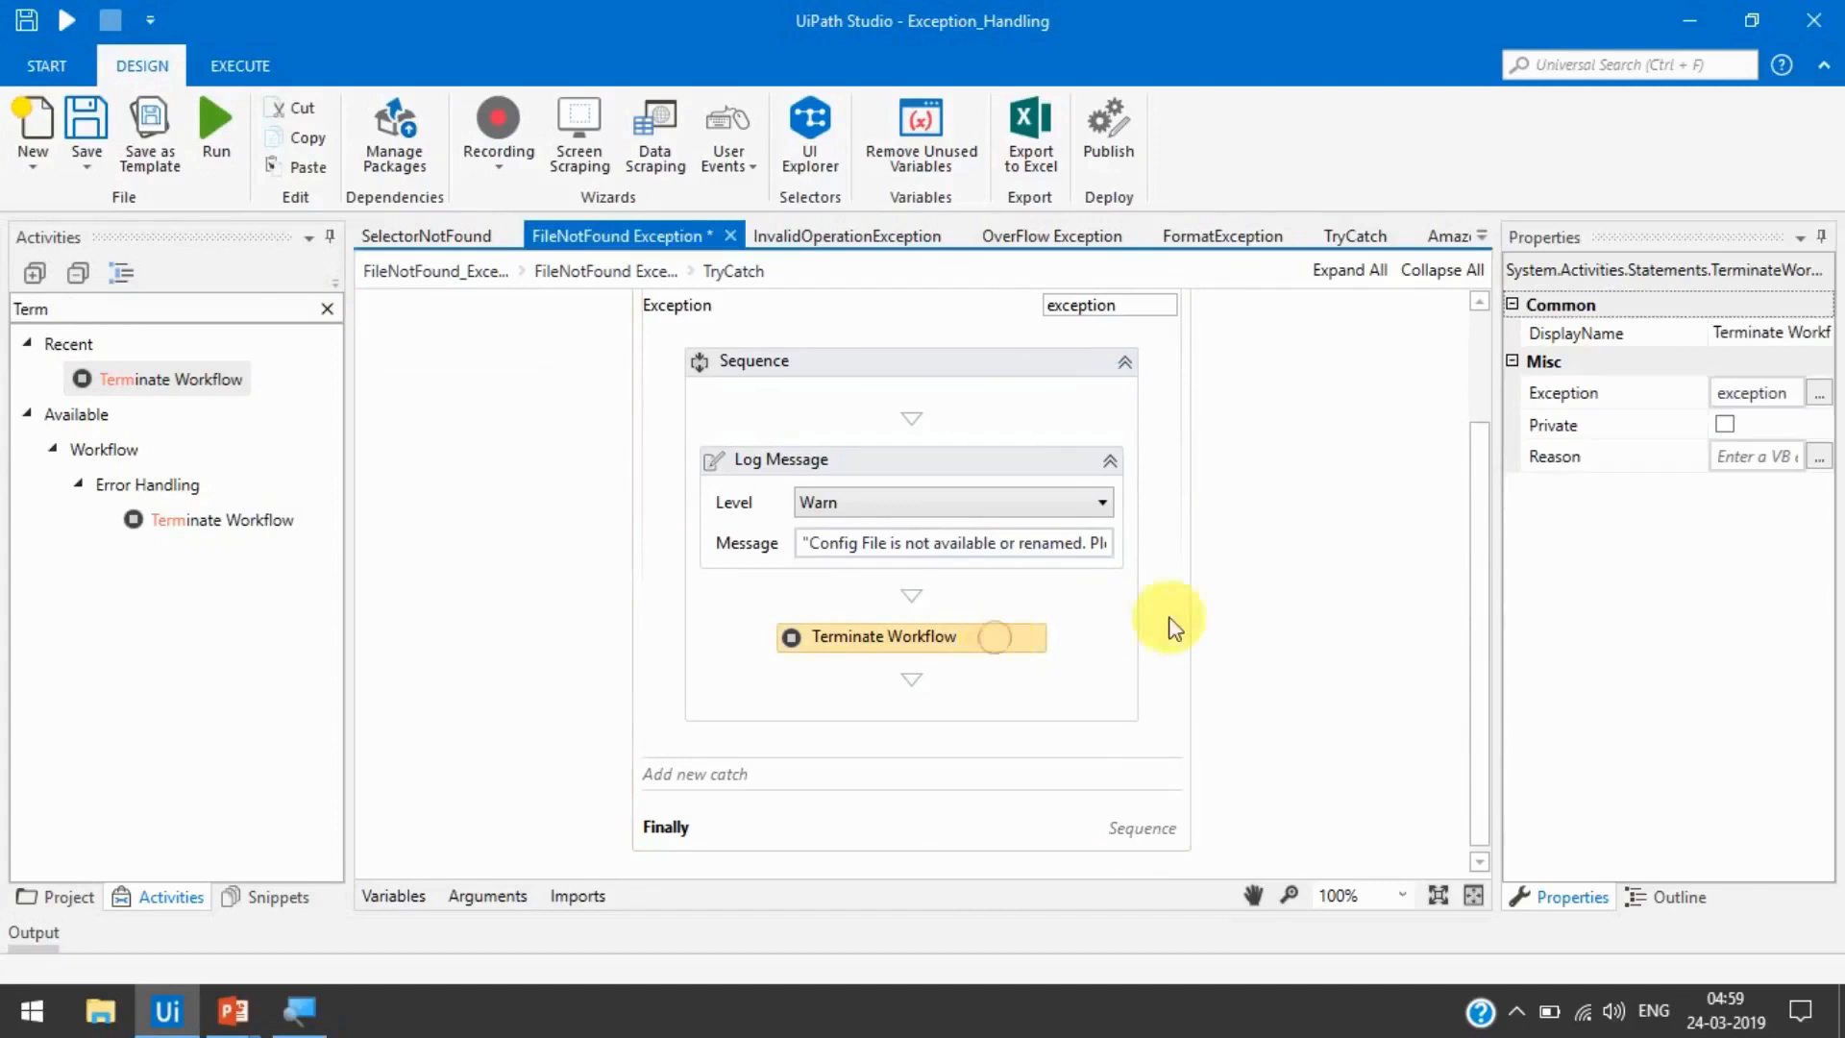
{"action": "mouse_move", "coordinate": [1282, 711]}
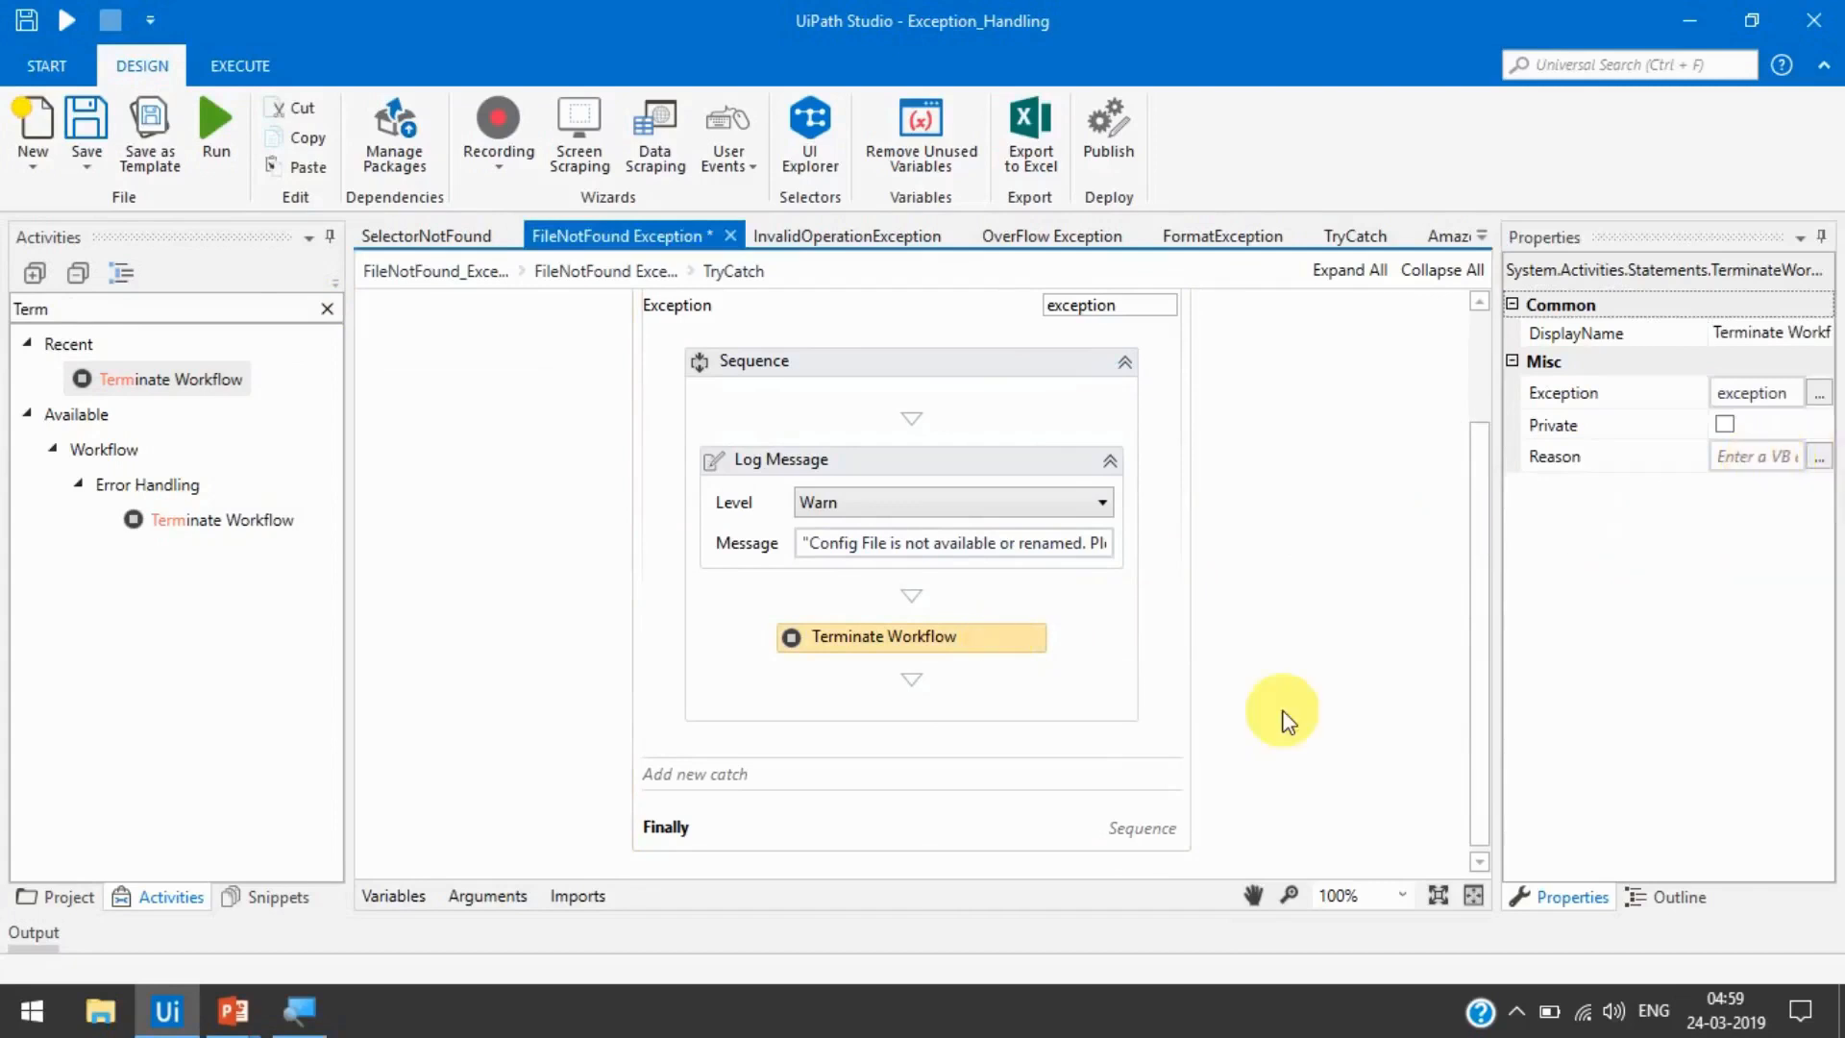
{"action": "mouse_move", "coordinate": [216, 129]}
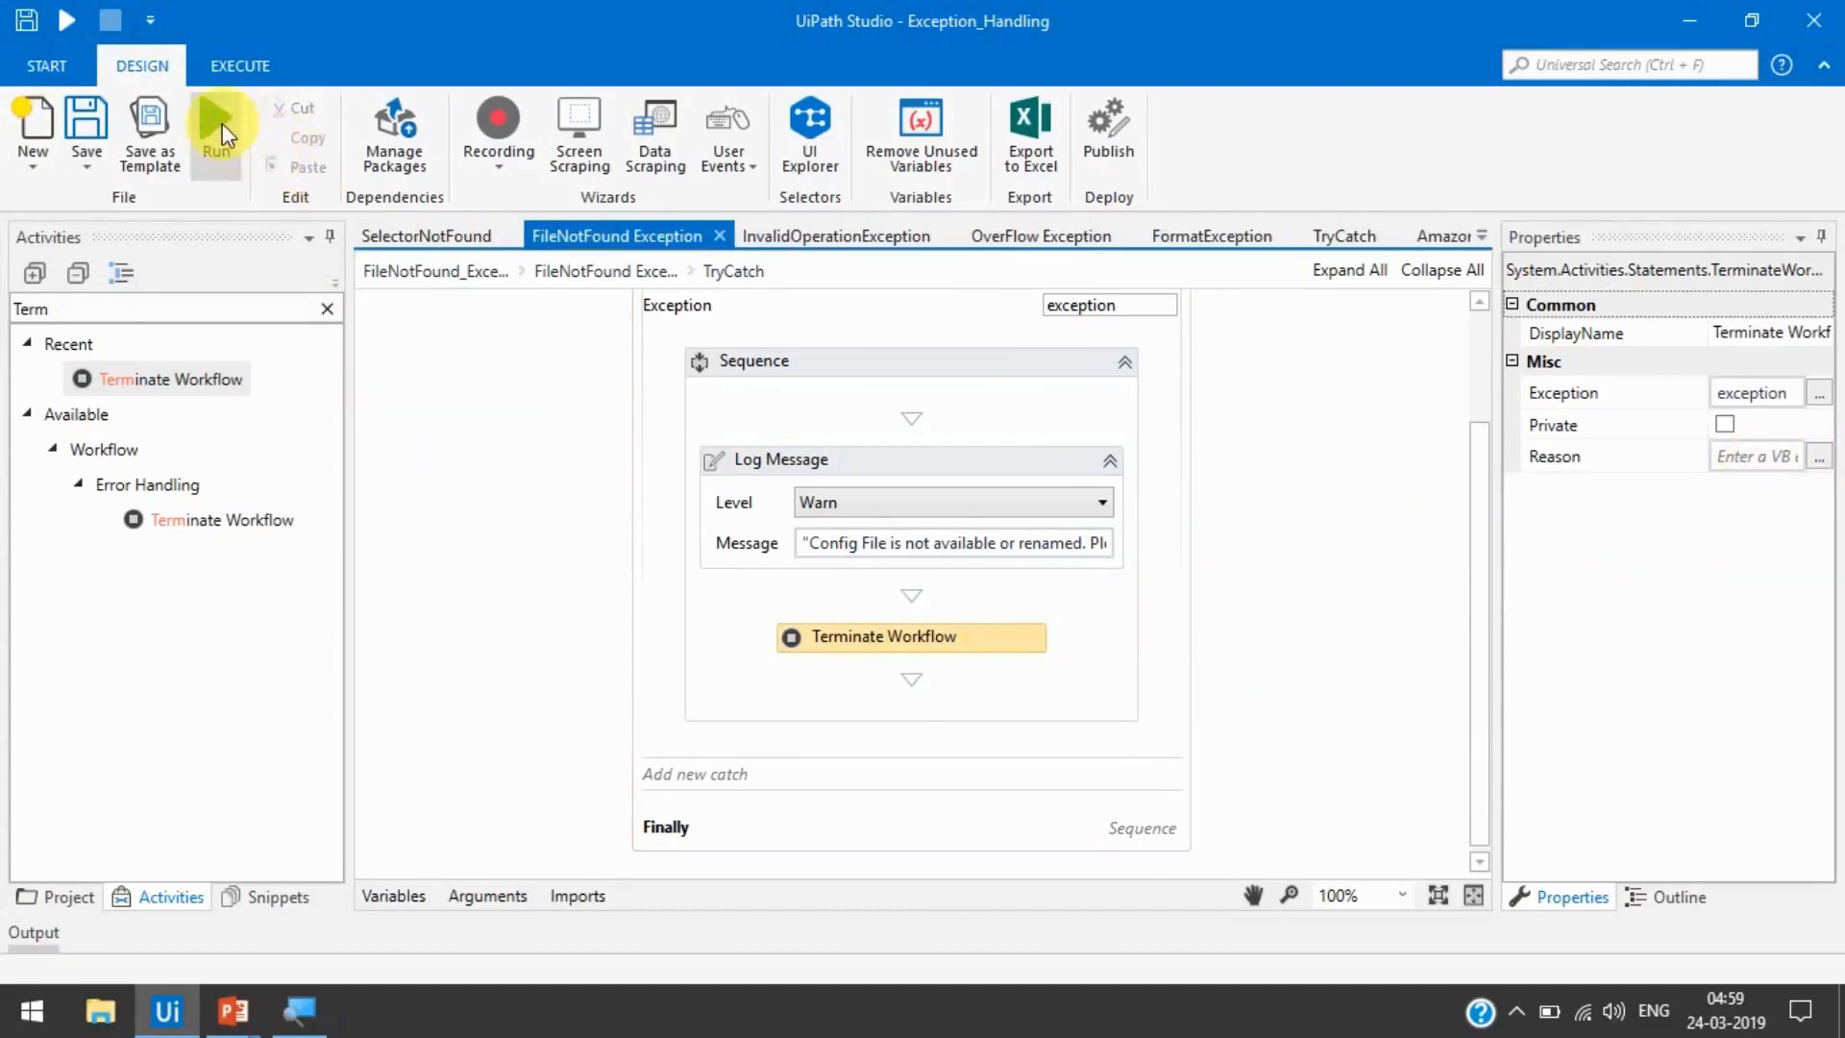
{"action": "left_click", "coordinate": [217, 129]}
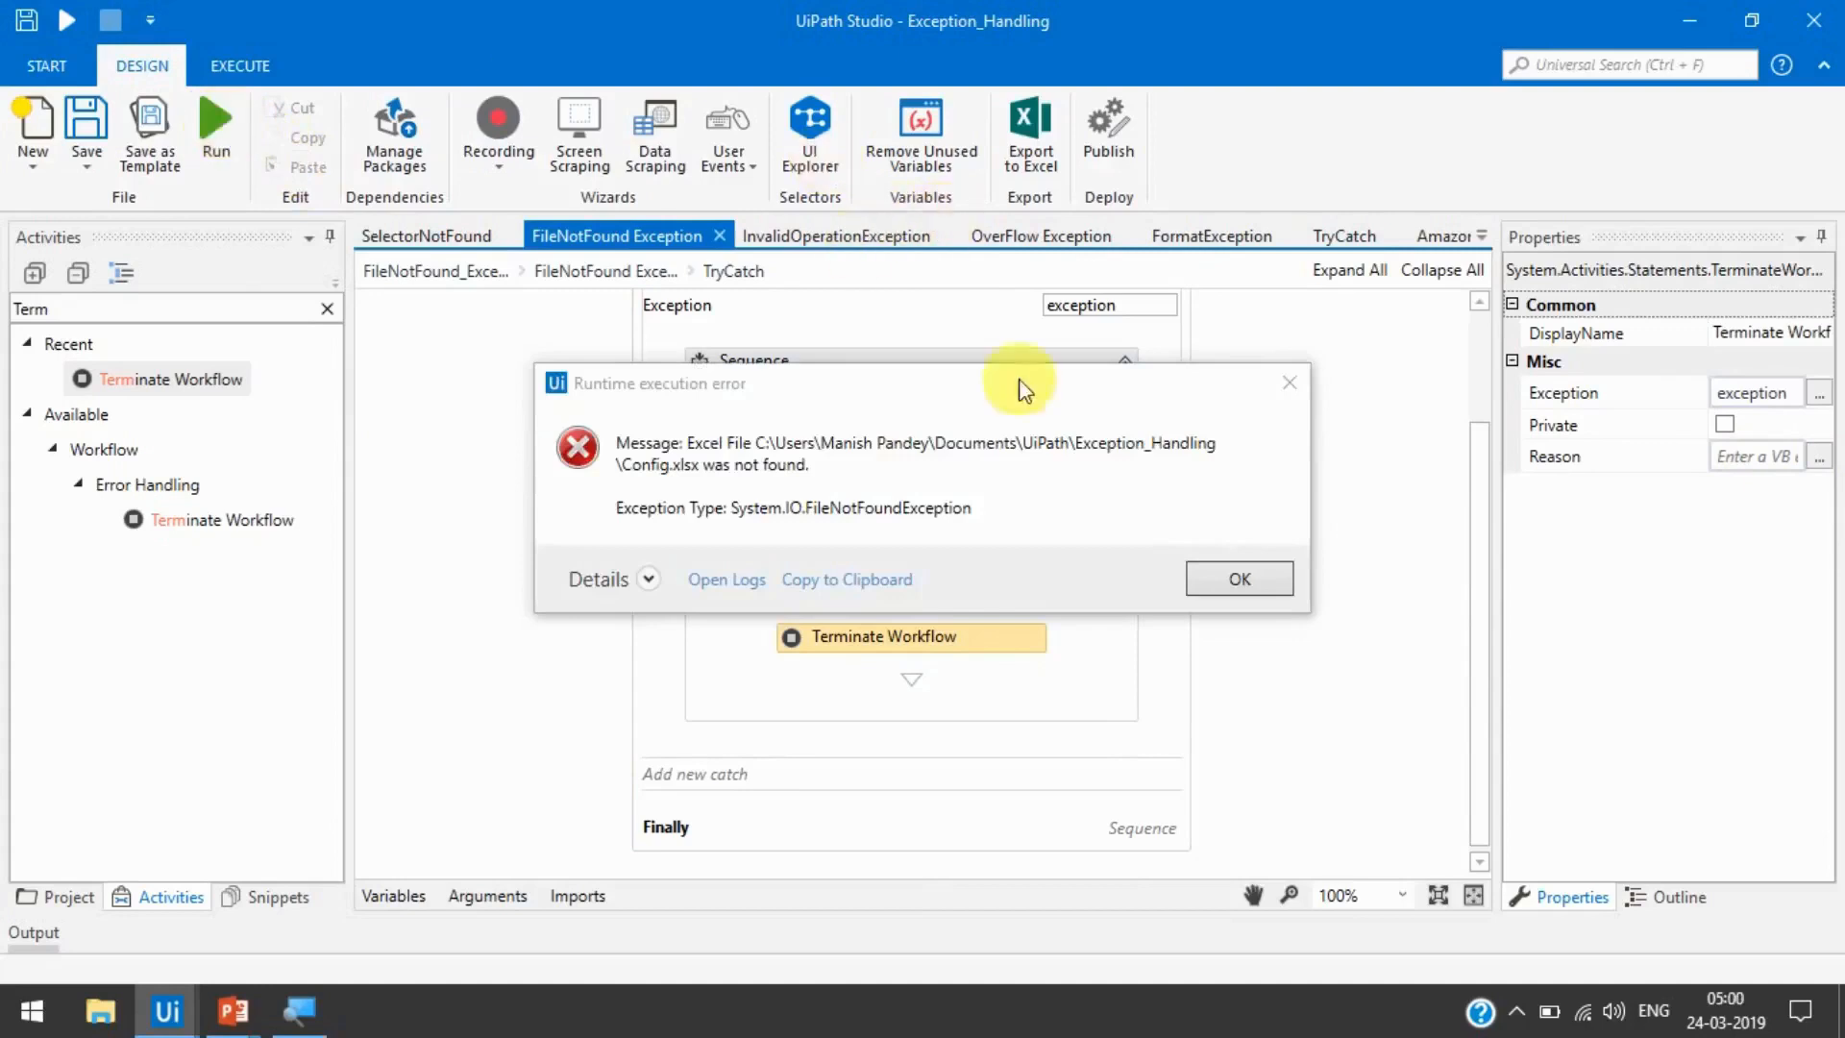
{"action": "mouse_move", "coordinate": [1238, 578]}
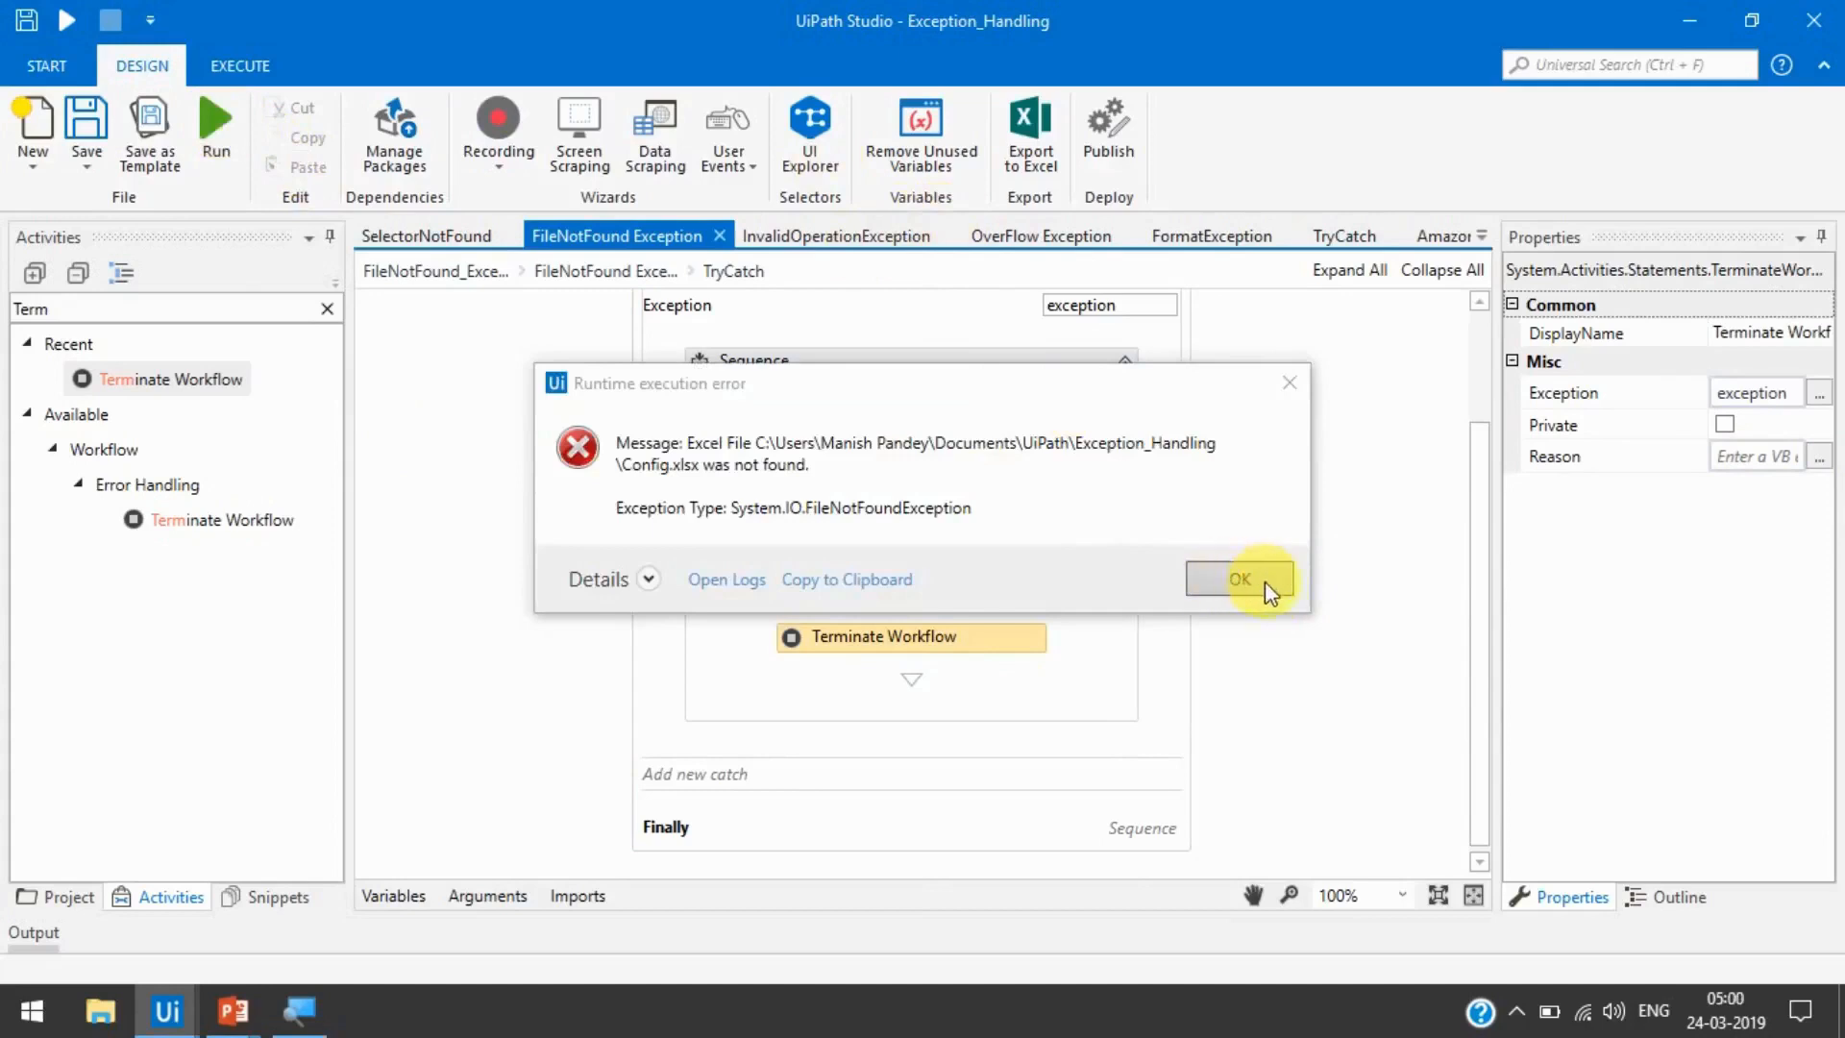
{"action": "left_click", "coordinate": [1239, 578]}
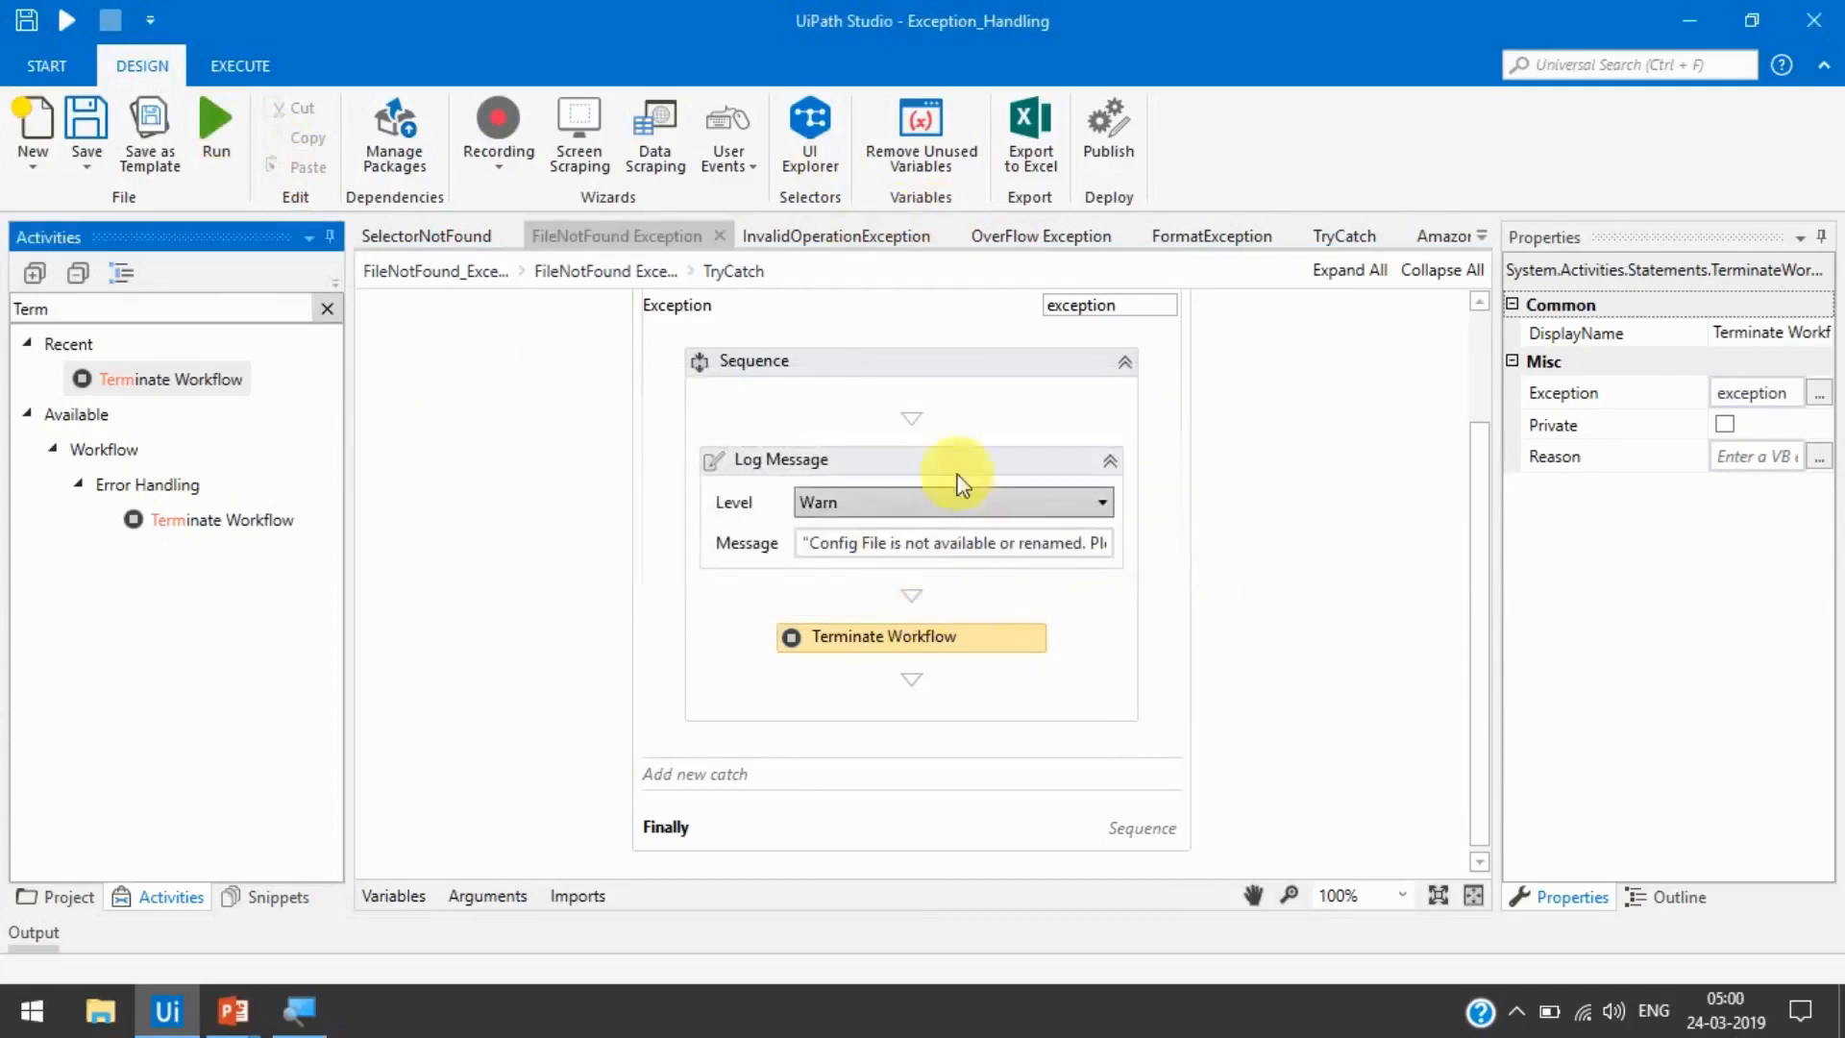
{"action": "mouse_move", "coordinate": [954, 522]}
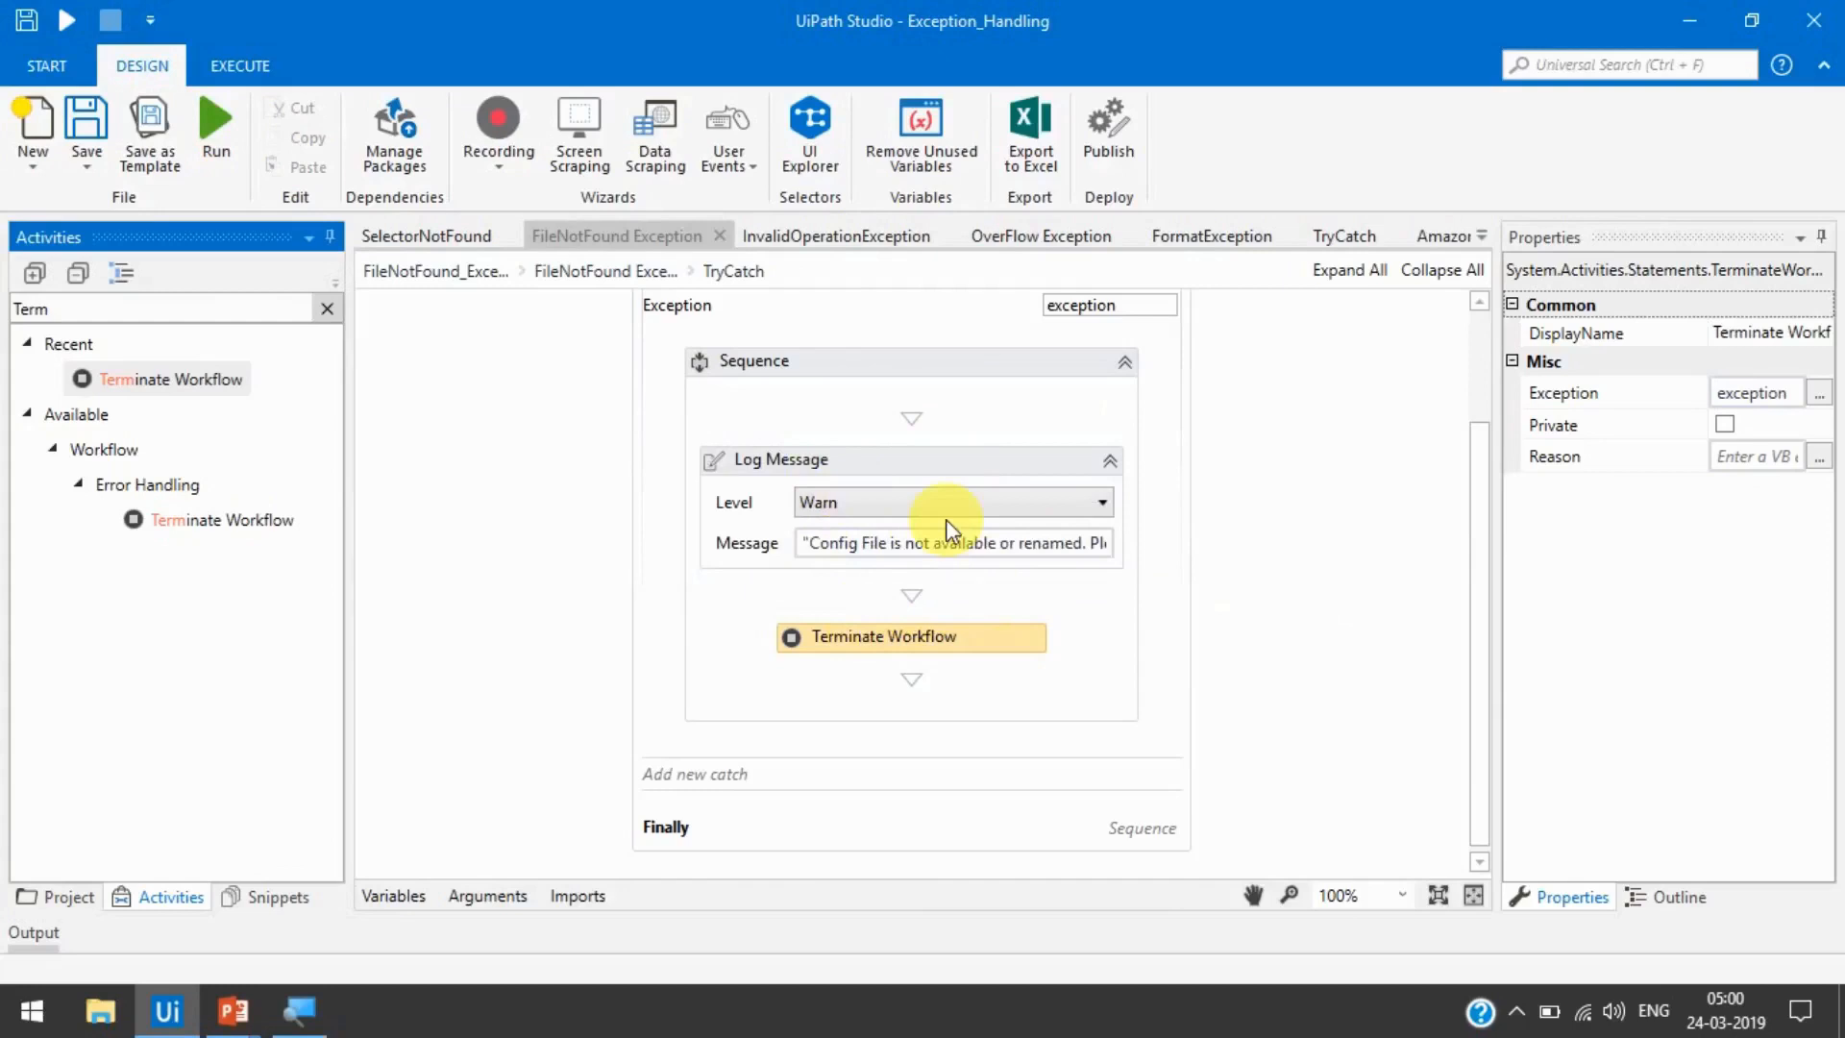
{"action": "mouse_move", "coordinate": [953, 658]}
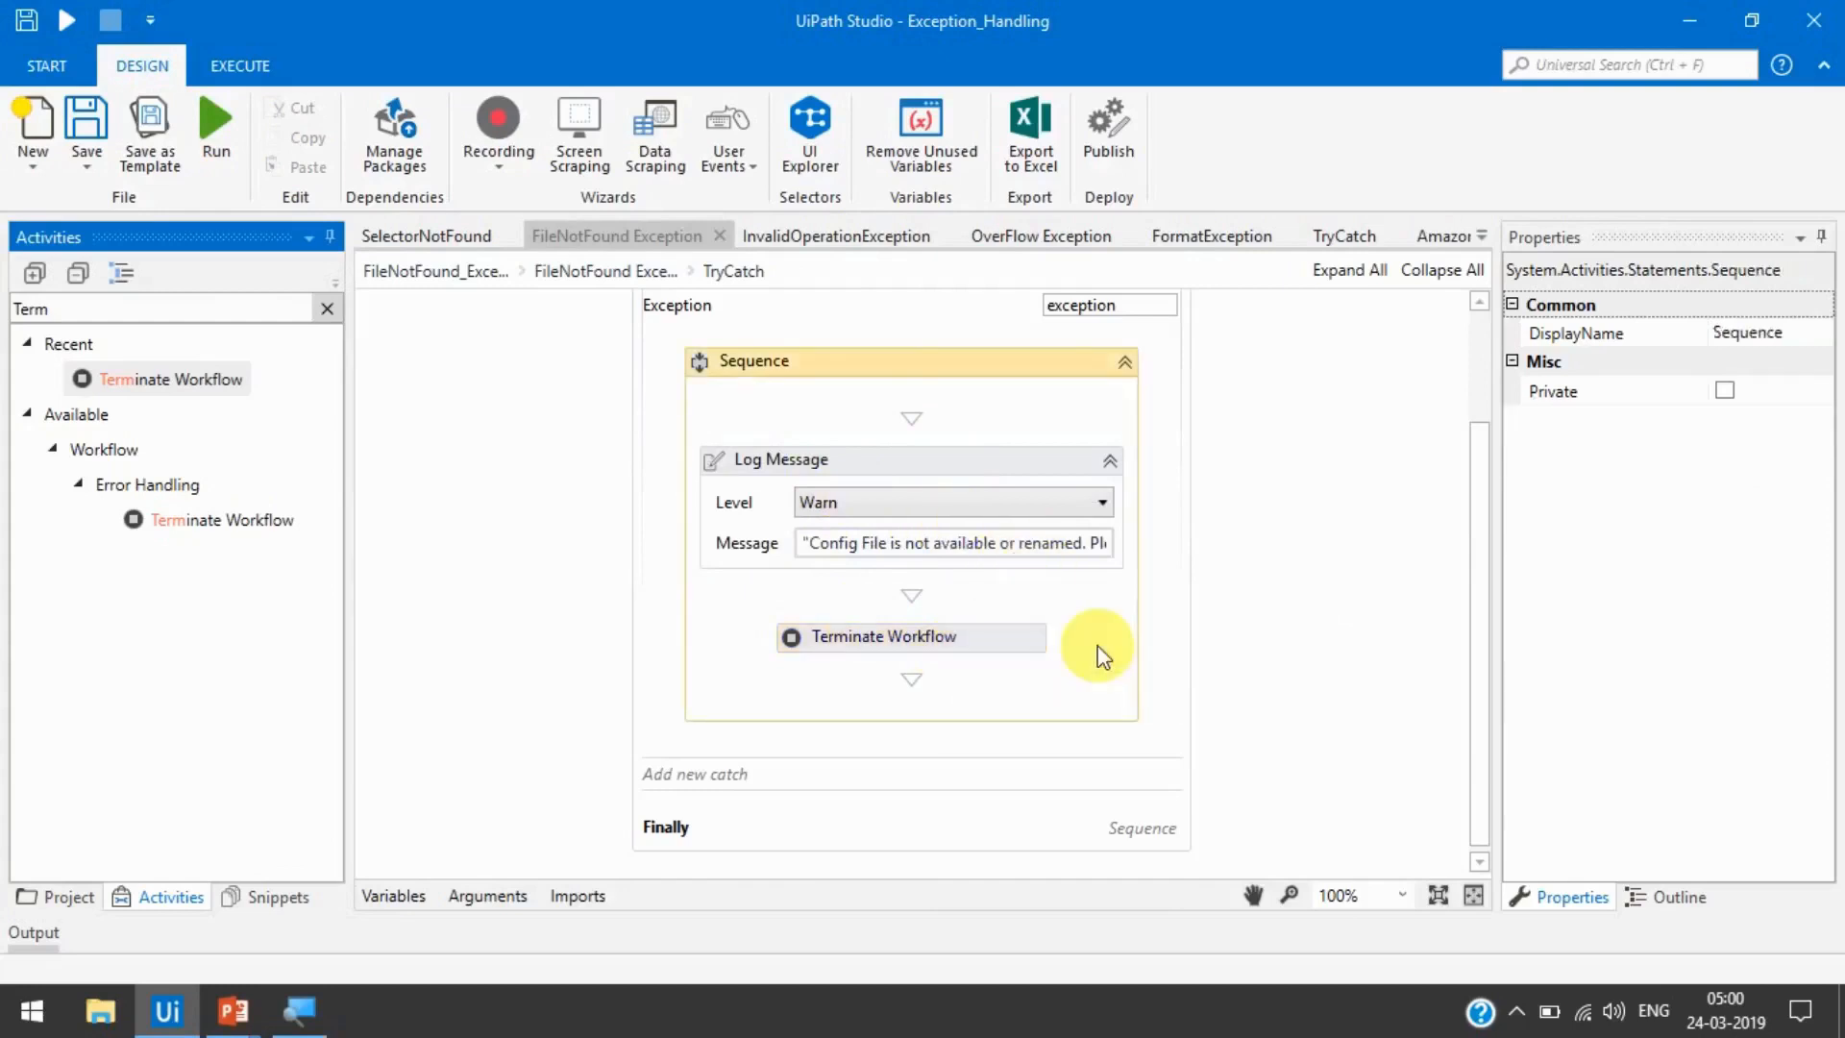
{"action": "scroll", "scroll_direction": "up", "scroll_amount": 3}
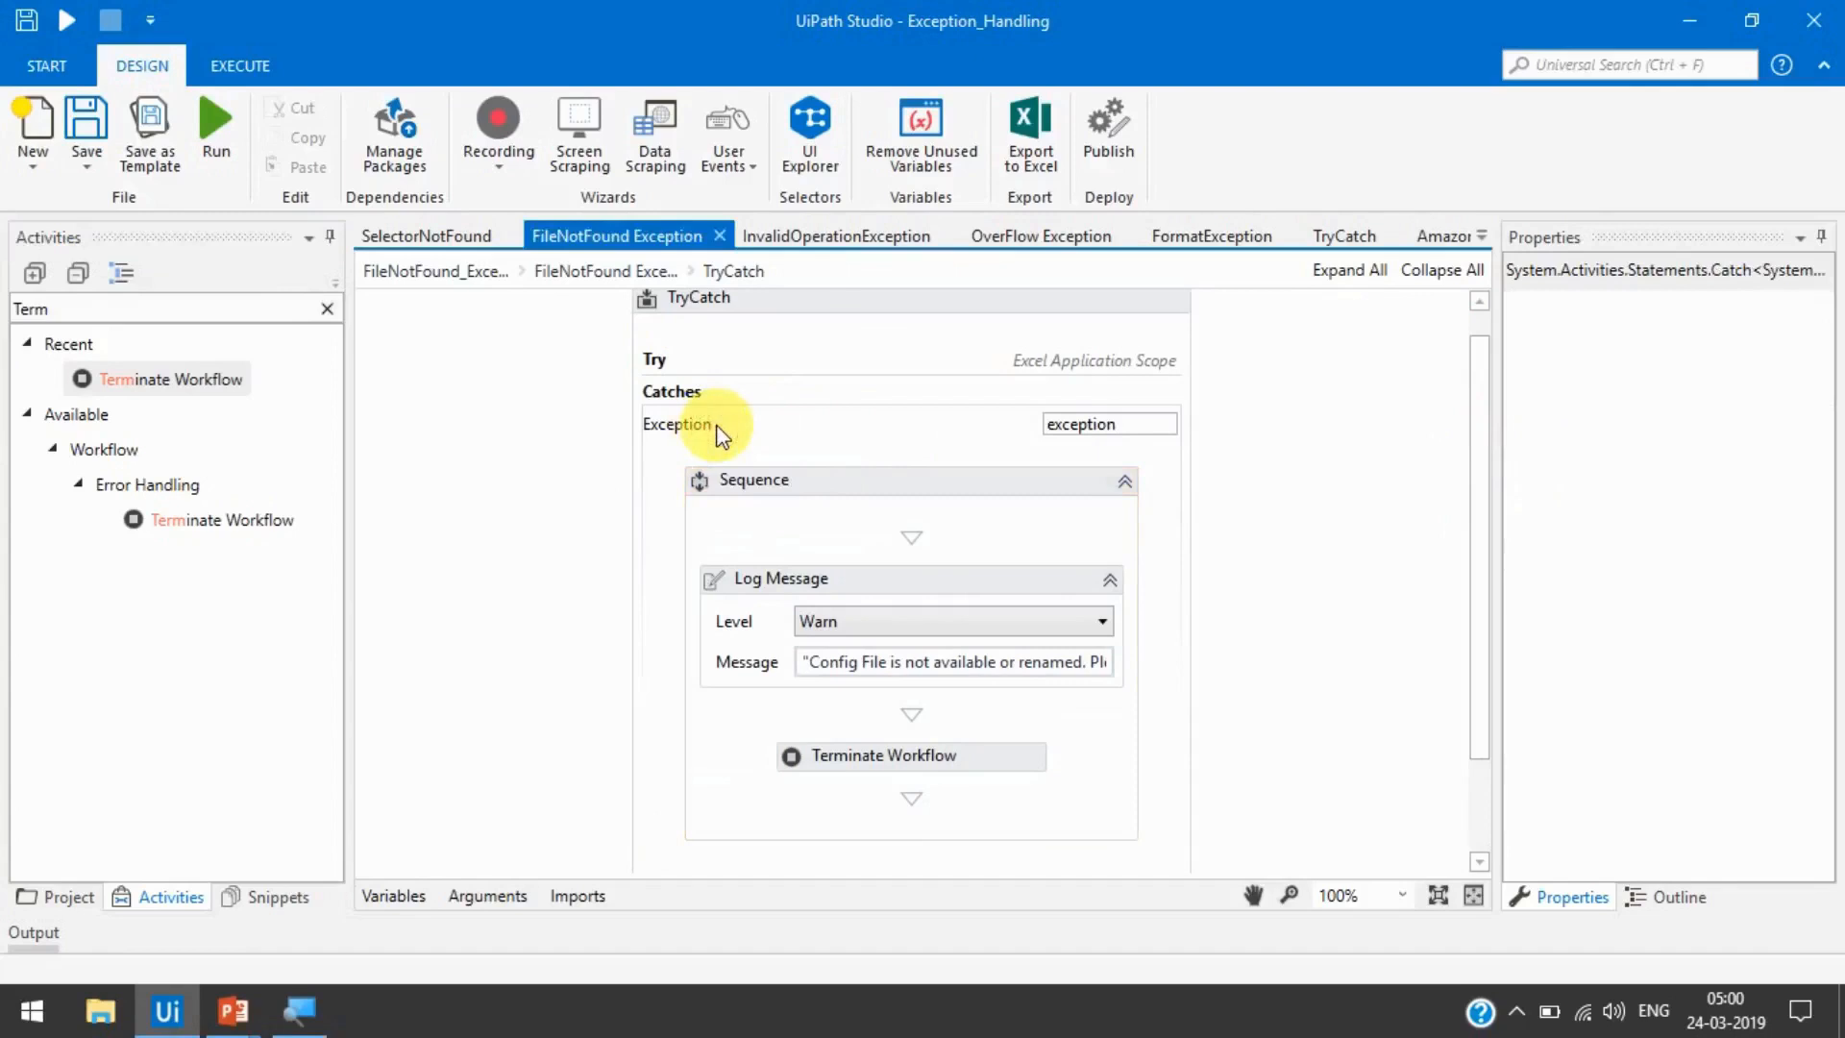
{"action": "mouse_move", "coordinate": [750, 438]}
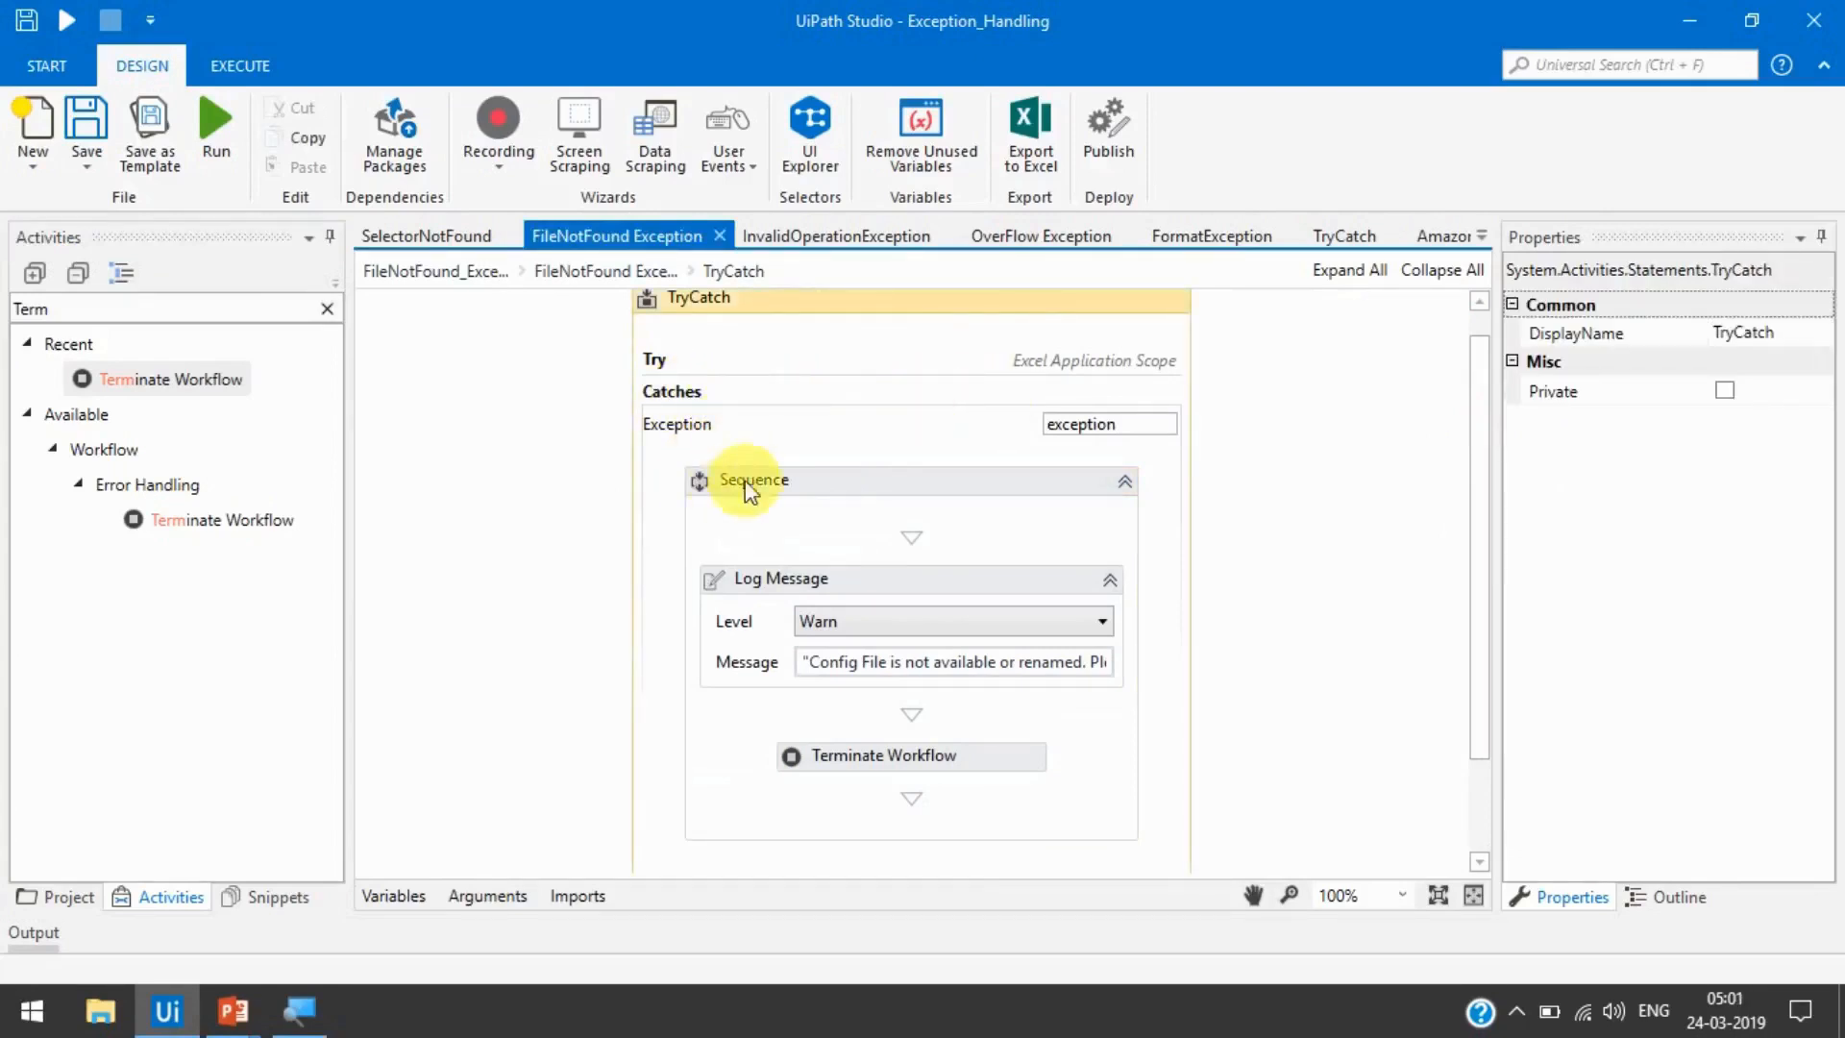
{"action": "mouse_move", "coordinate": [938, 403]}
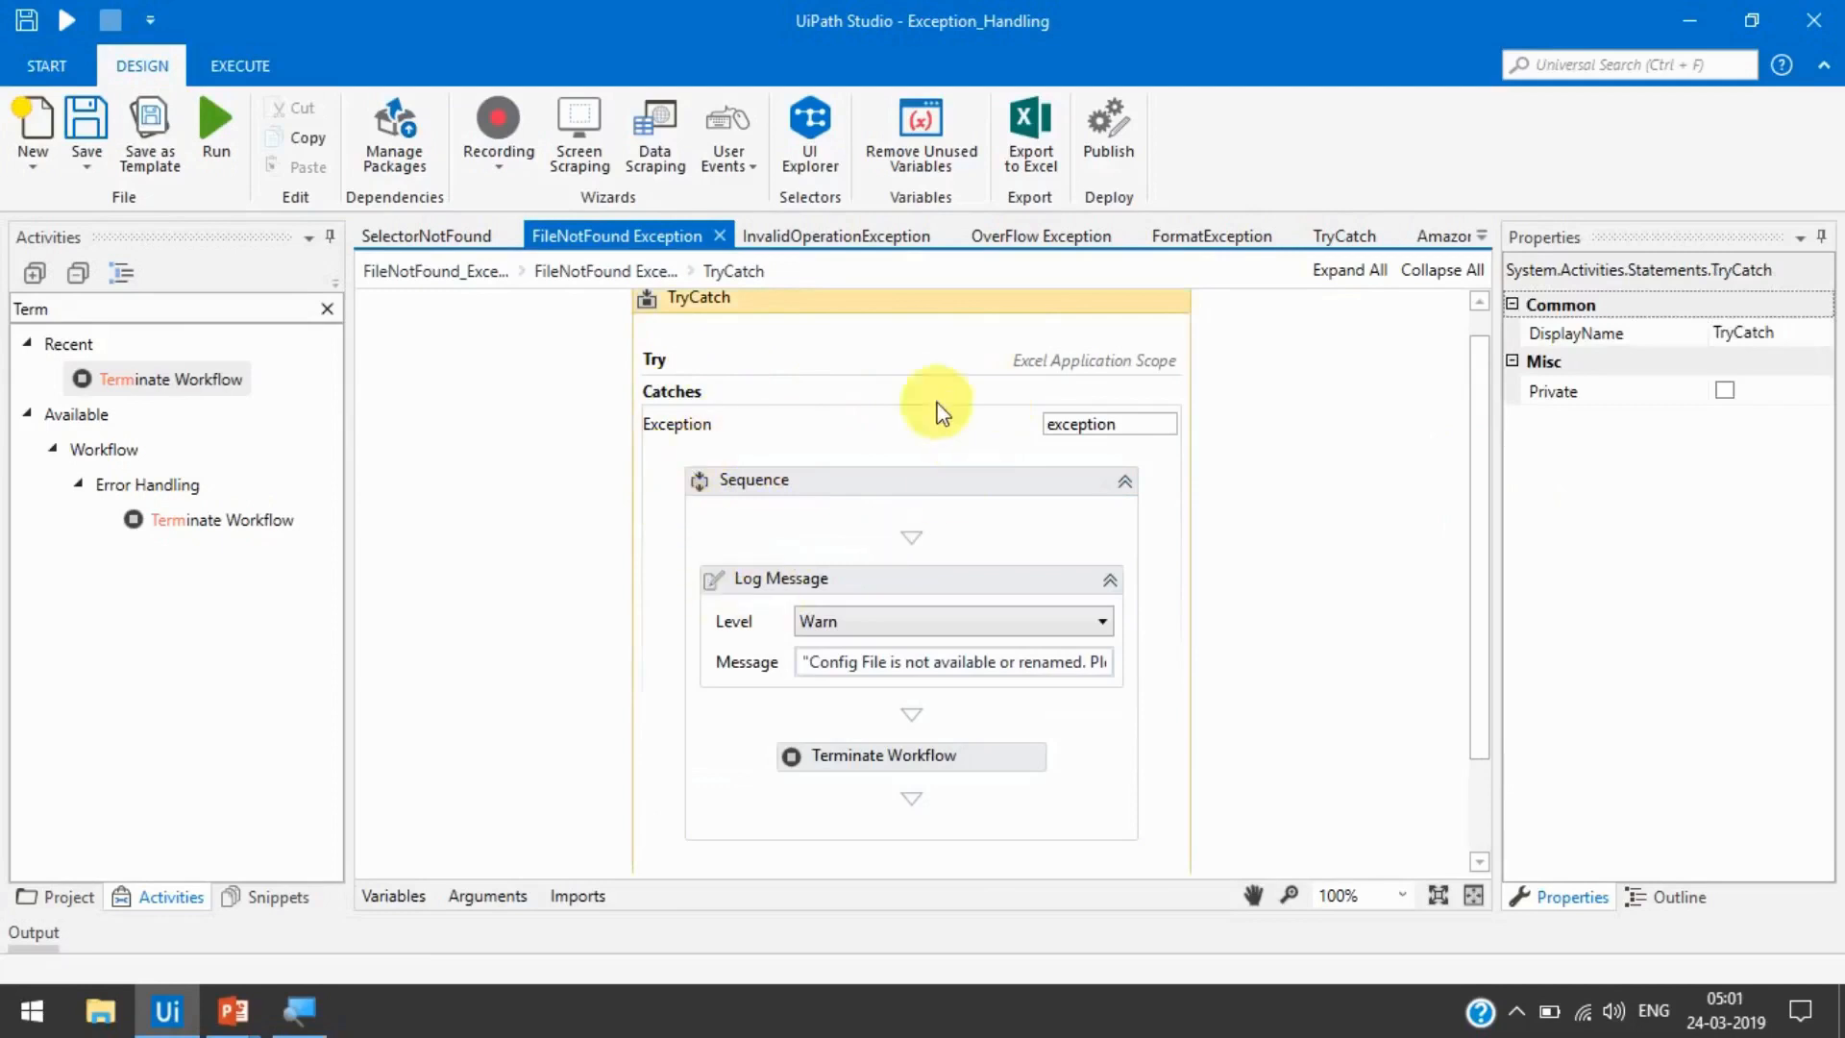
{"action": "mouse_move", "coordinate": [925, 500]}
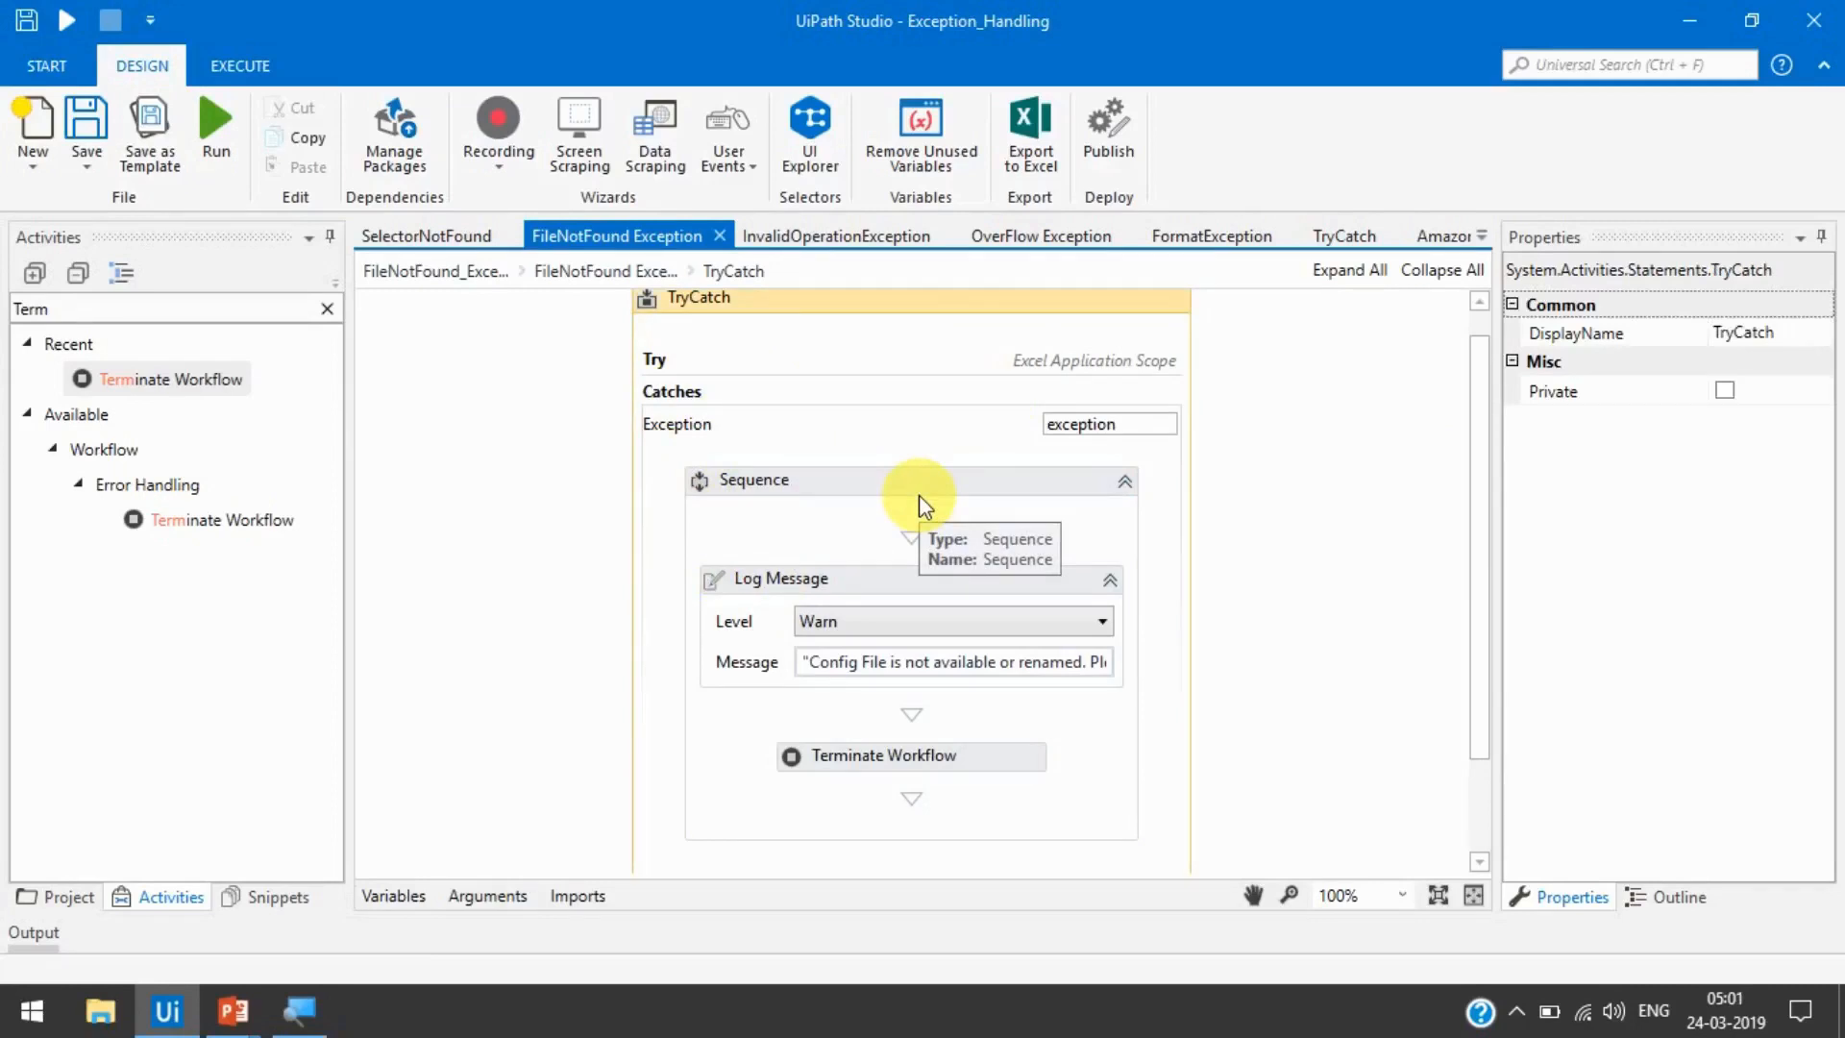
{"action": "mouse_move", "coordinate": [906, 547]}
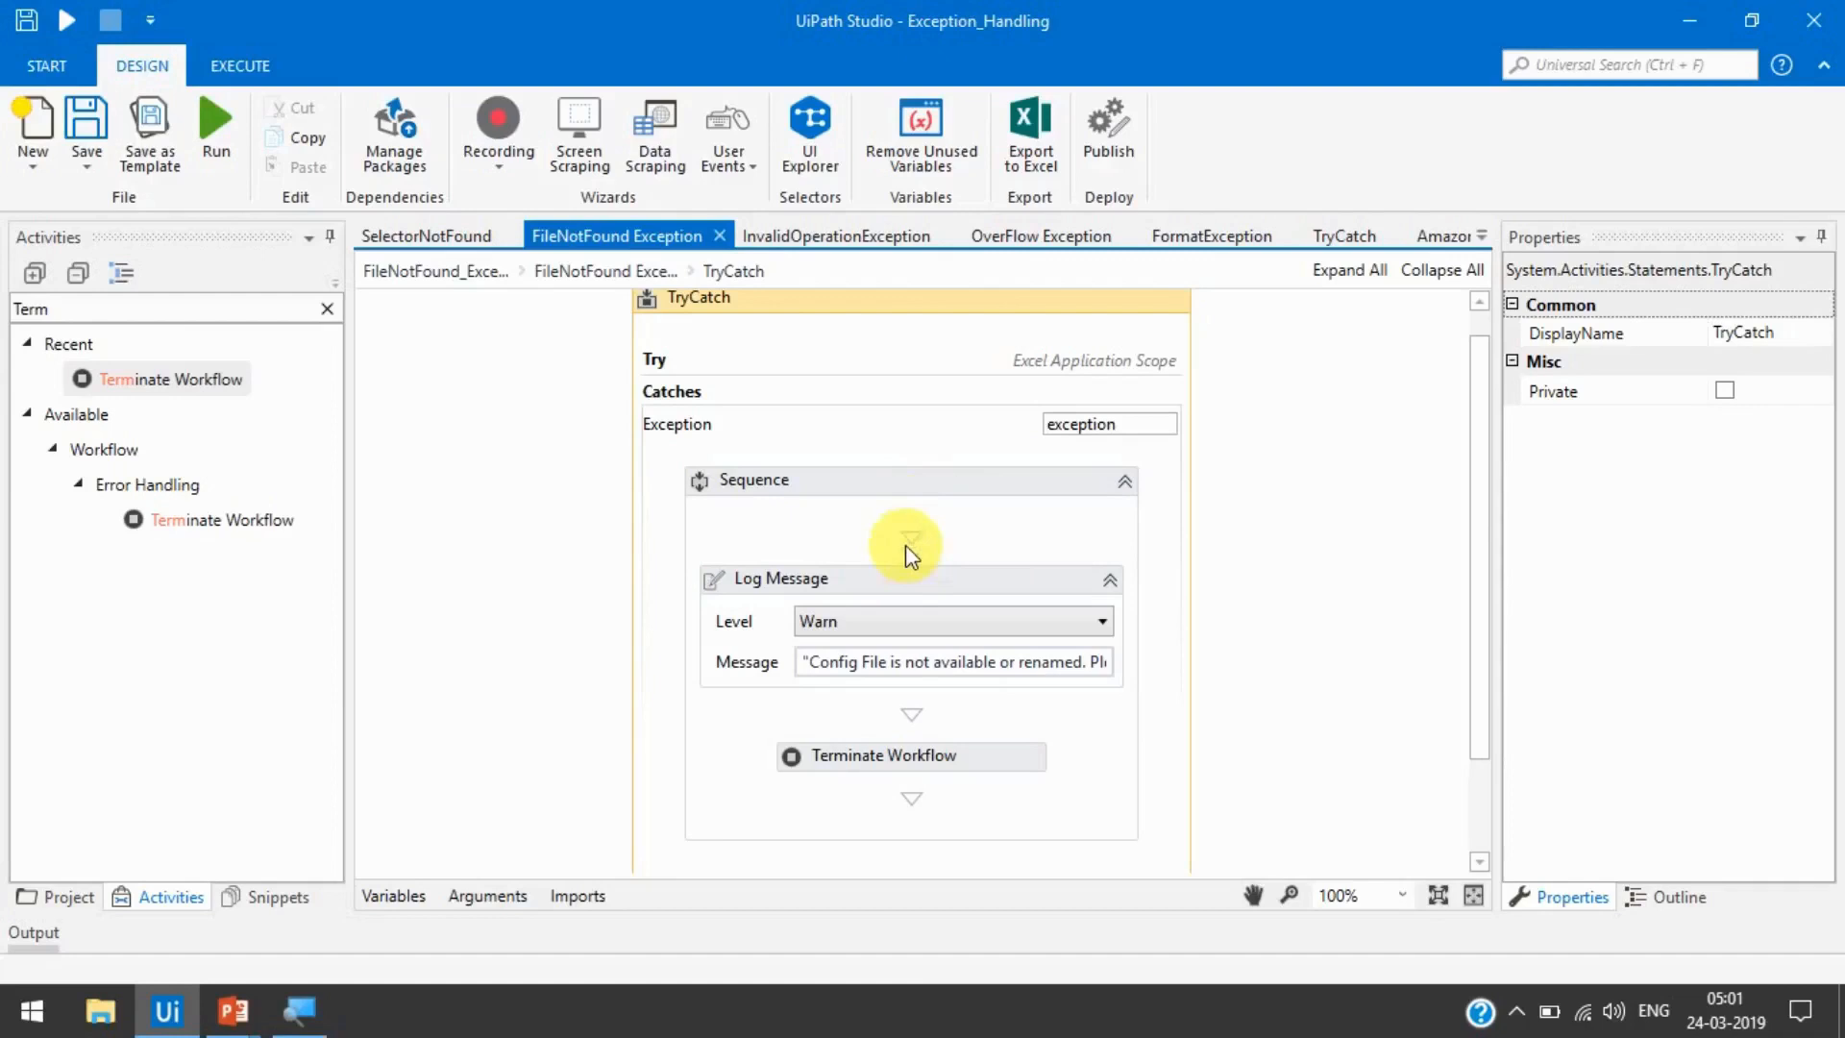
{"action": "mouse_move", "coordinate": [865, 598]}
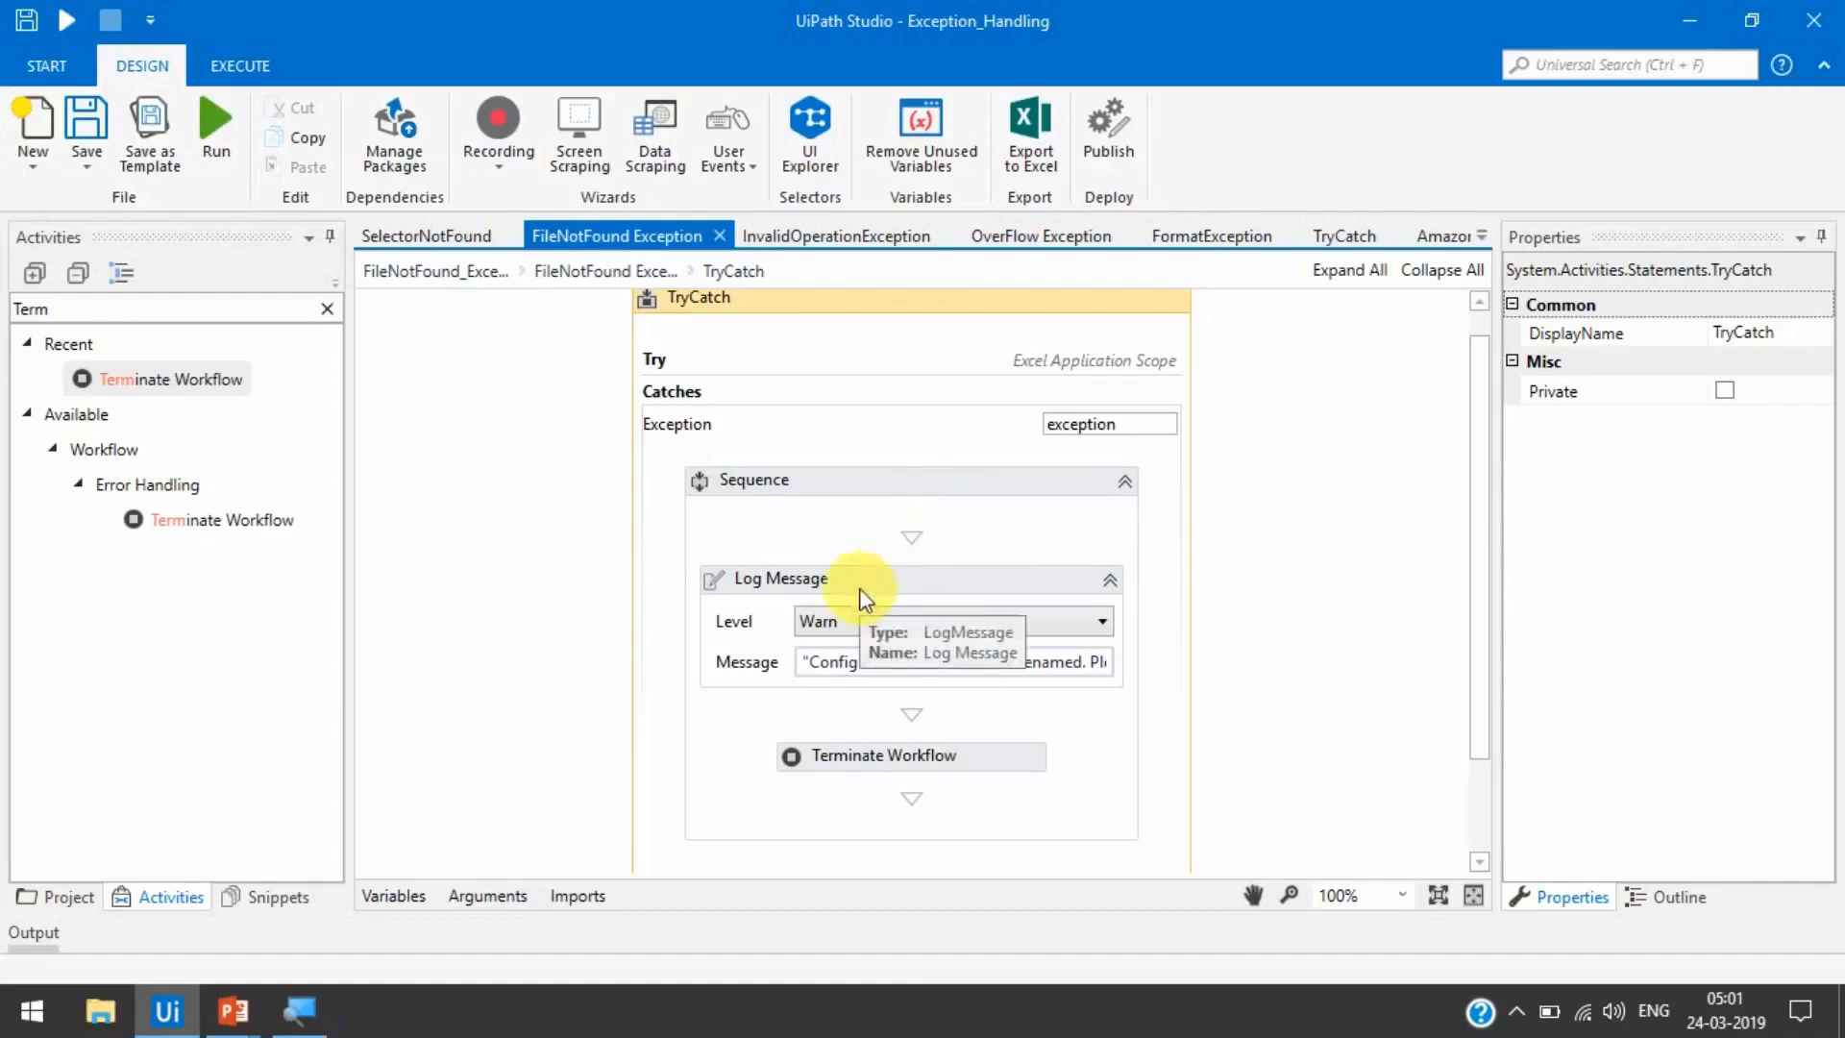
{"action": "mouse_move", "coordinate": [735, 442]}
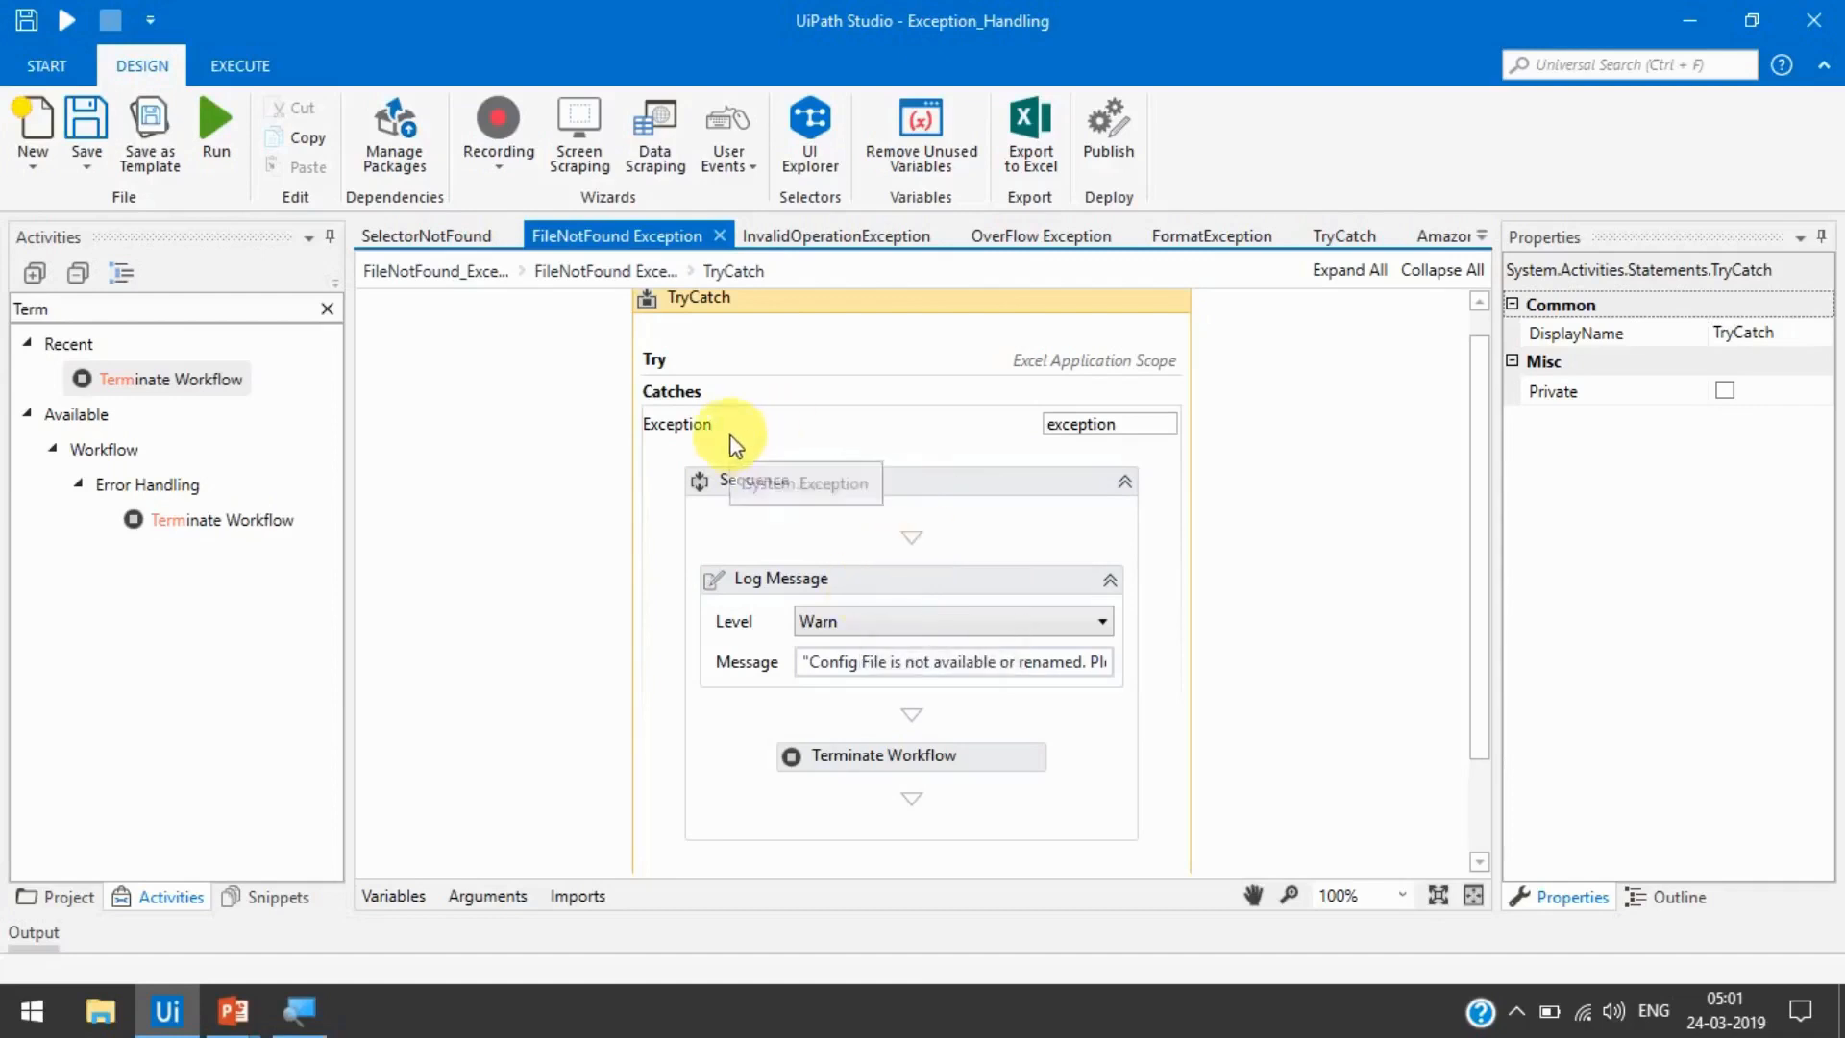
{"action": "left_click", "coordinate": [677, 423]}
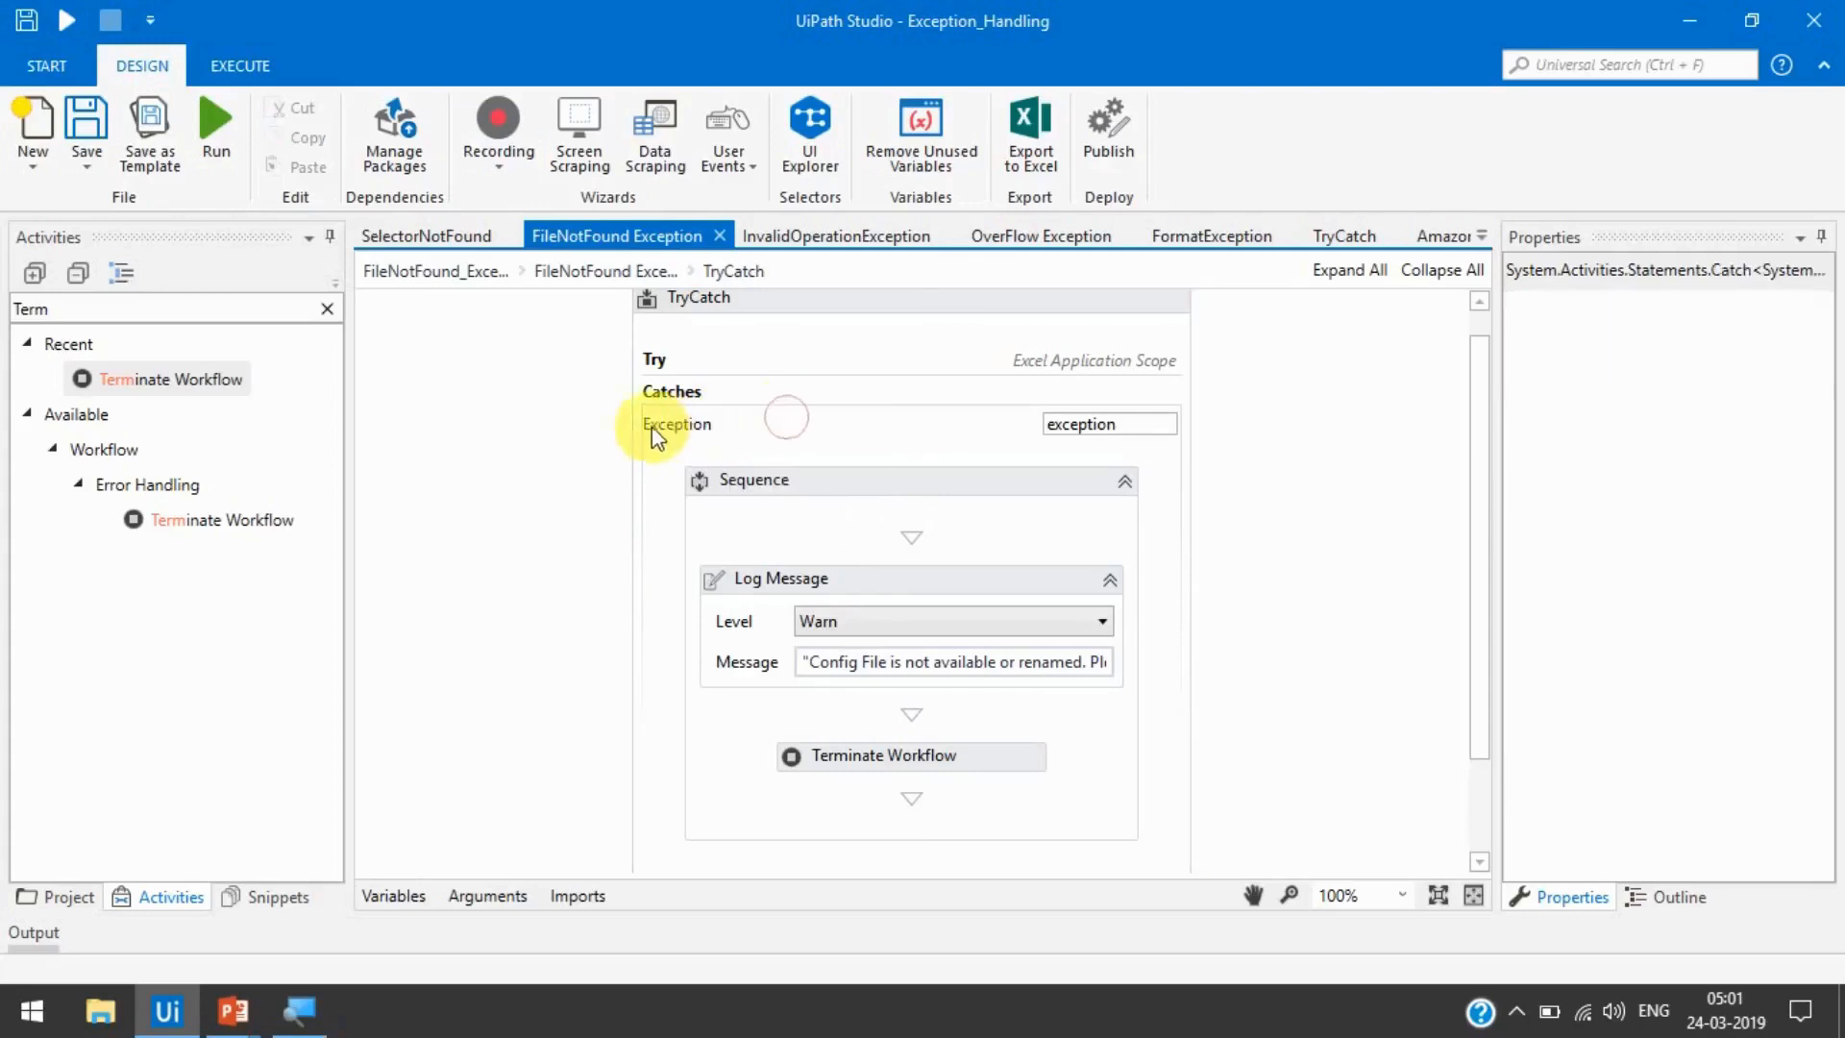
{"action": "mouse_move", "coordinate": [911, 584]}
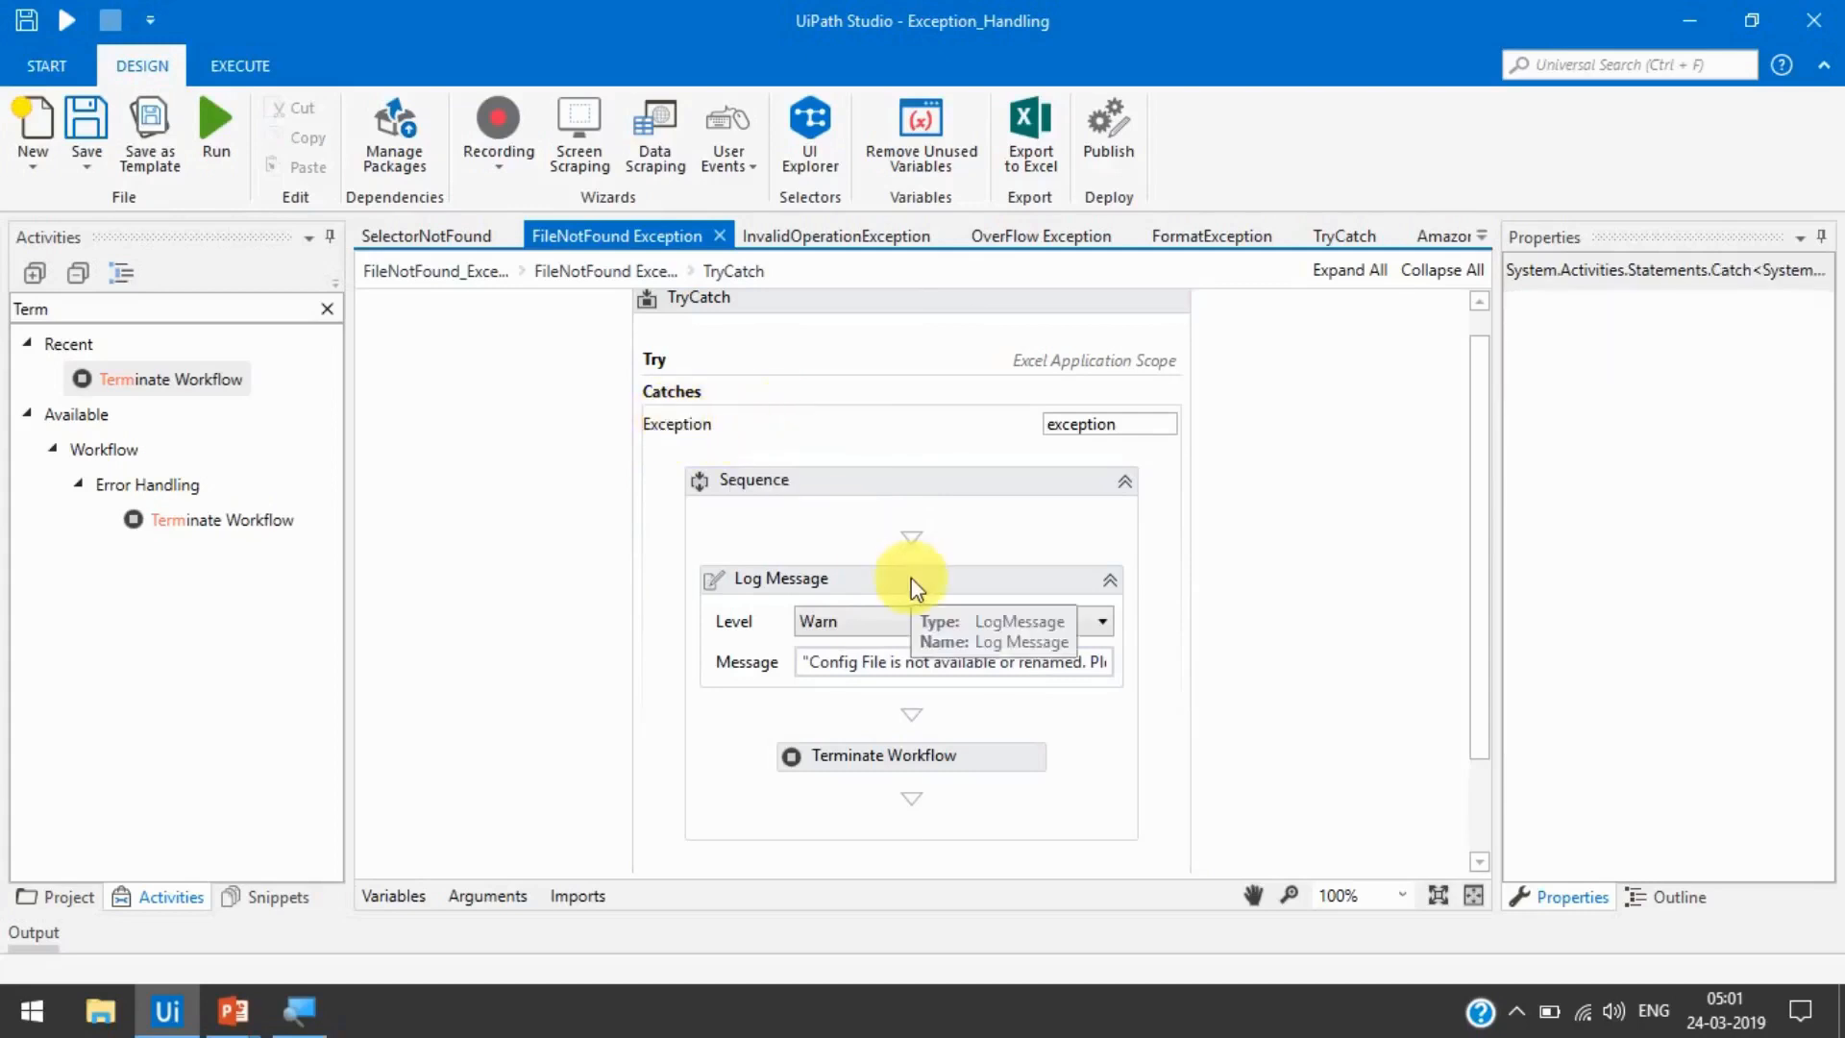
{"action": "left_click", "coordinate": [781, 578]}
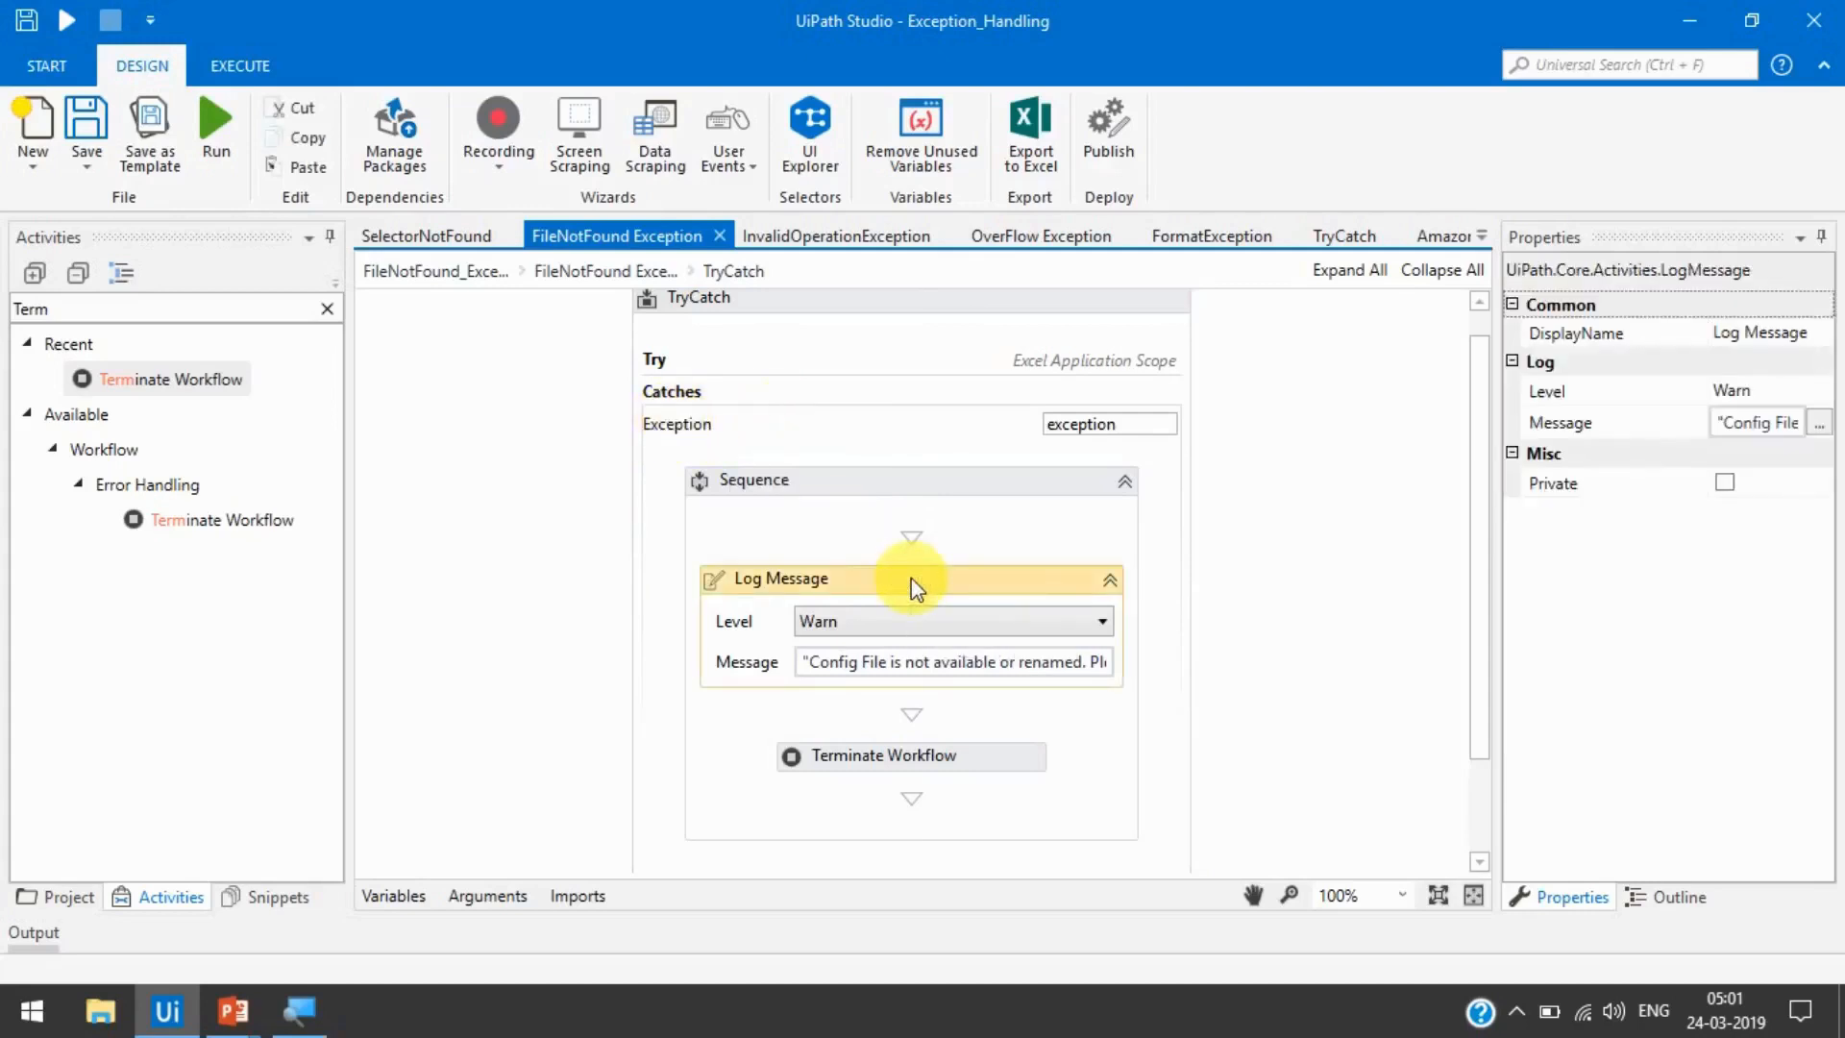
{"action": "mouse_move", "coordinate": [1168, 453]}
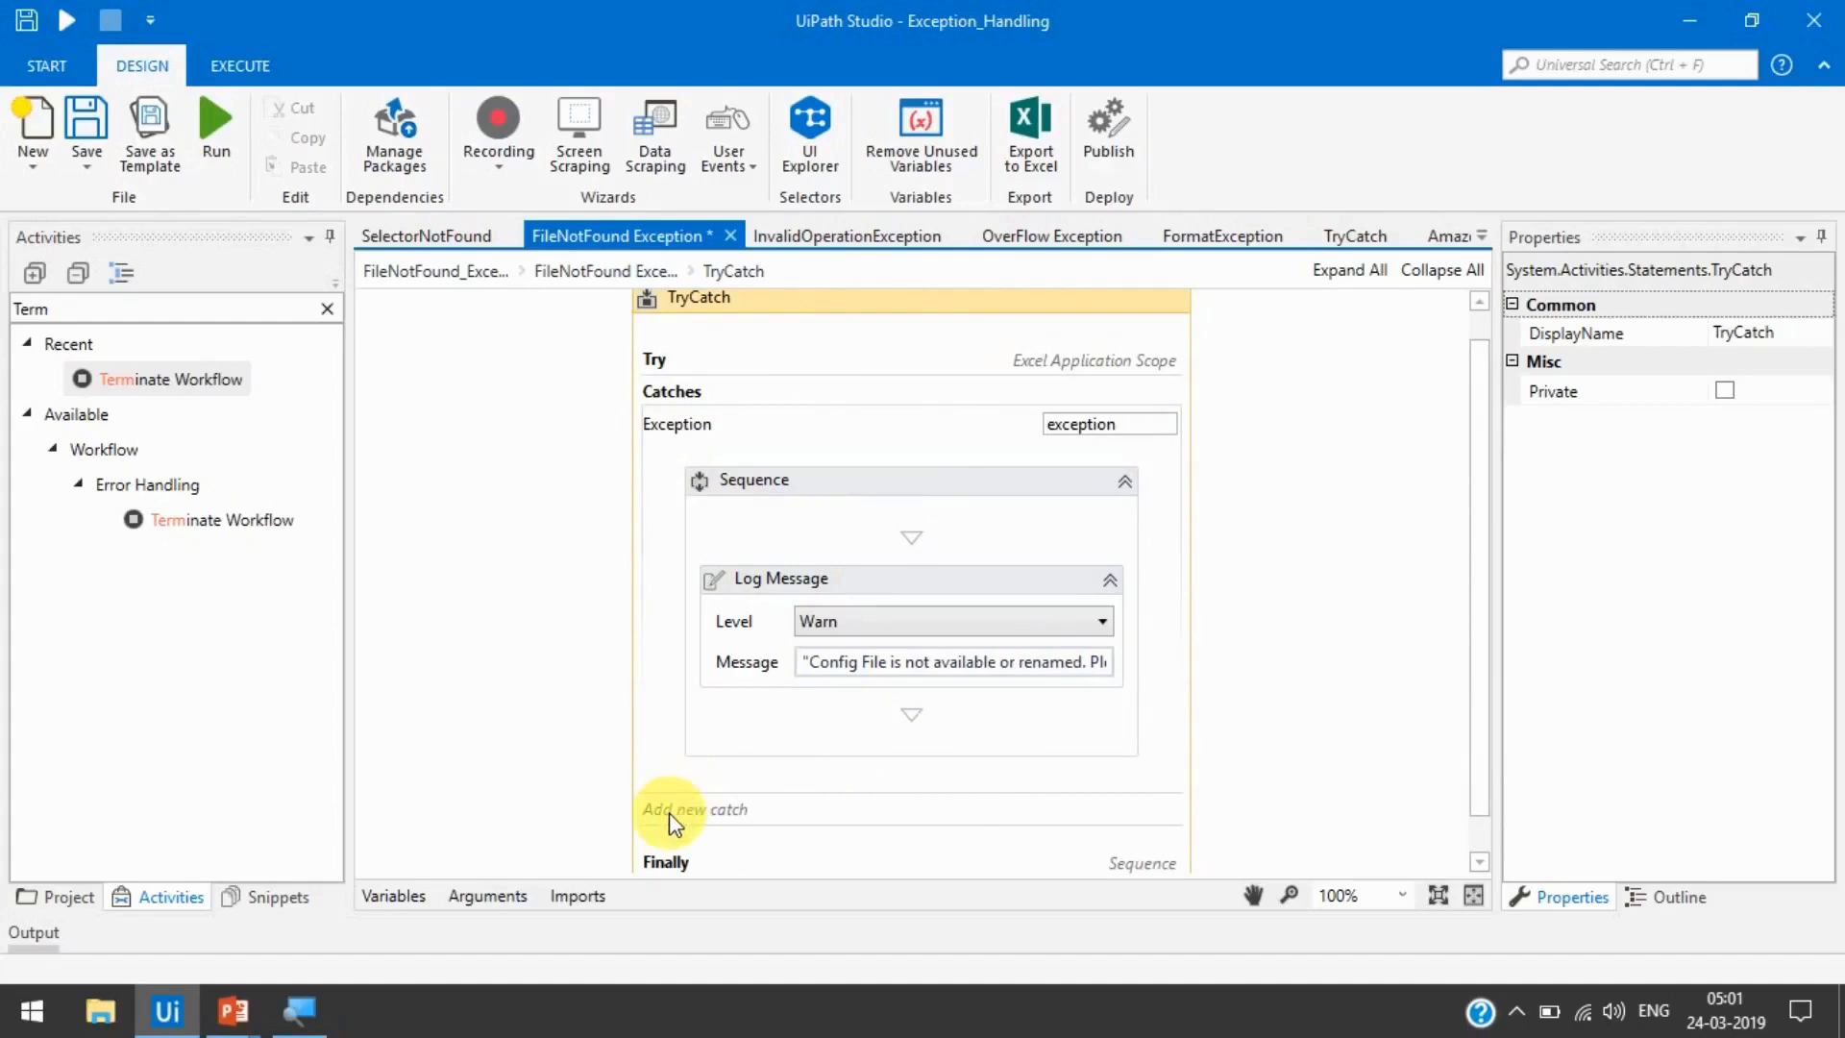
- Add a second catch to the TryCatch with System.IO.IOException as its type
{"action": "left_click", "coordinate": [693, 809]}
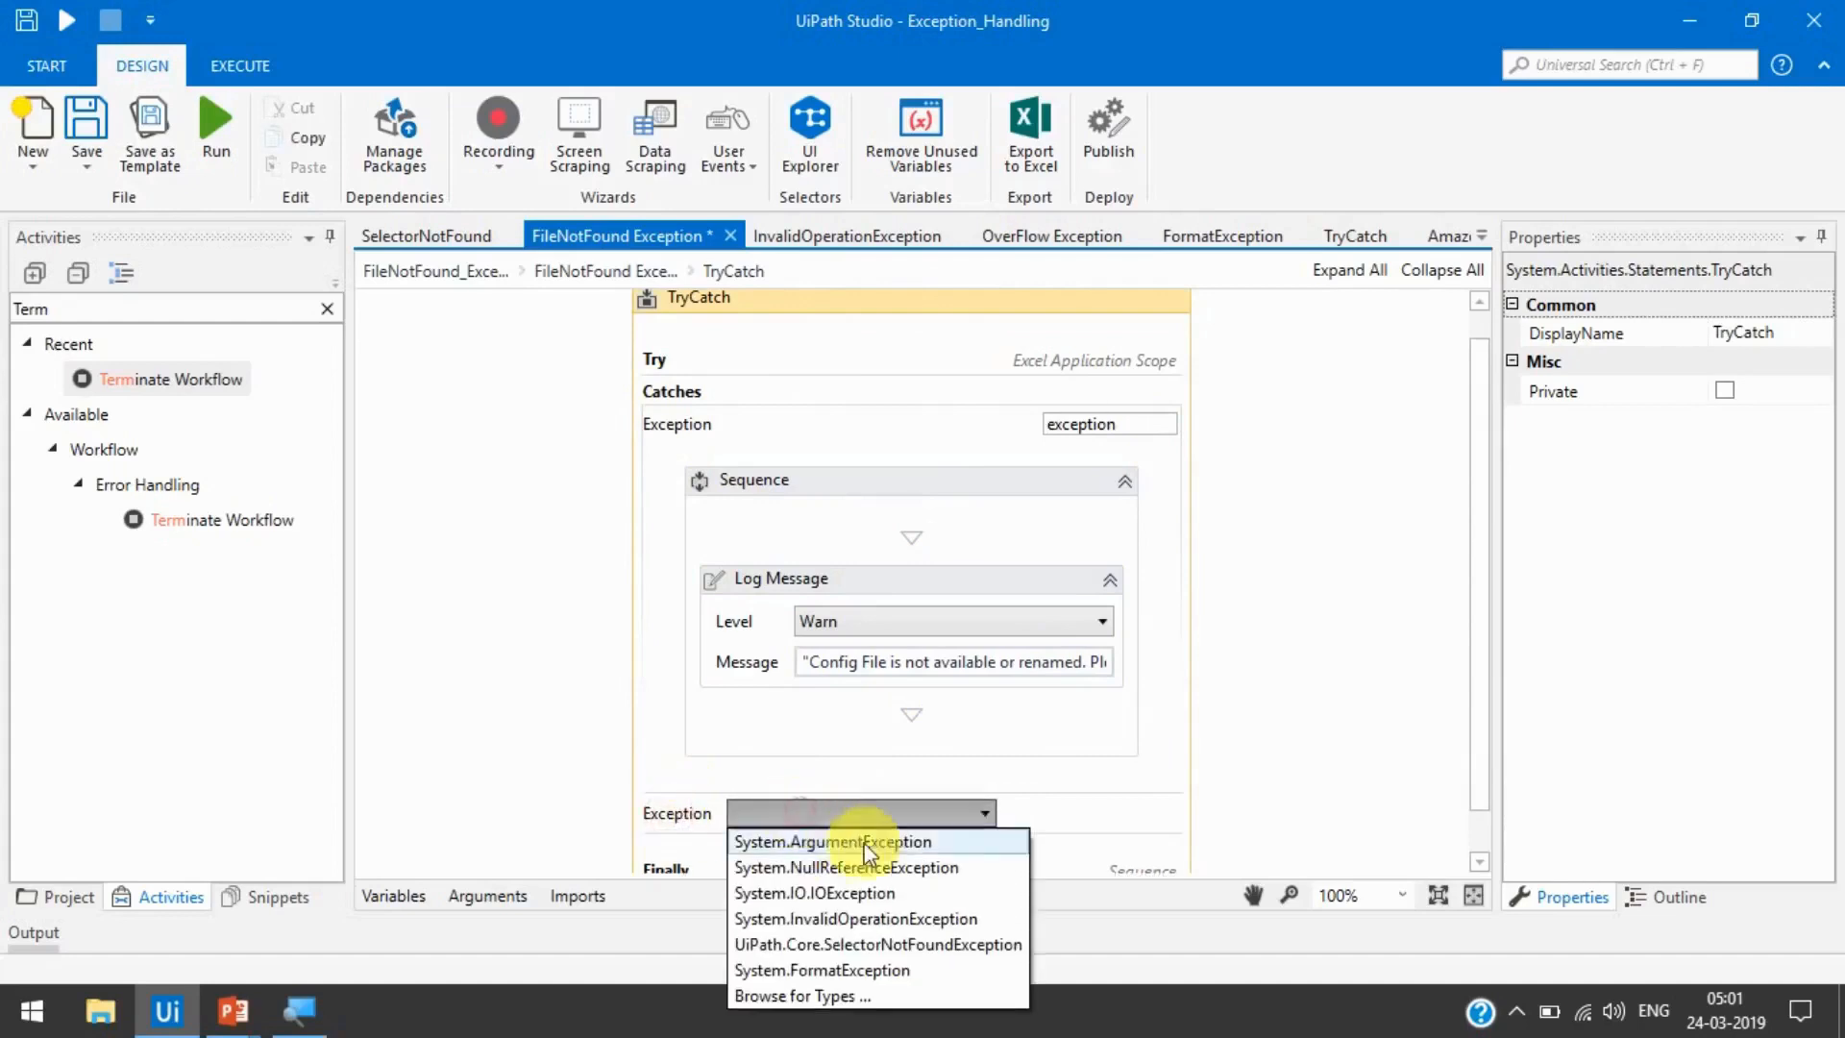
{"action": "left_click", "coordinate": [1301, 655]}
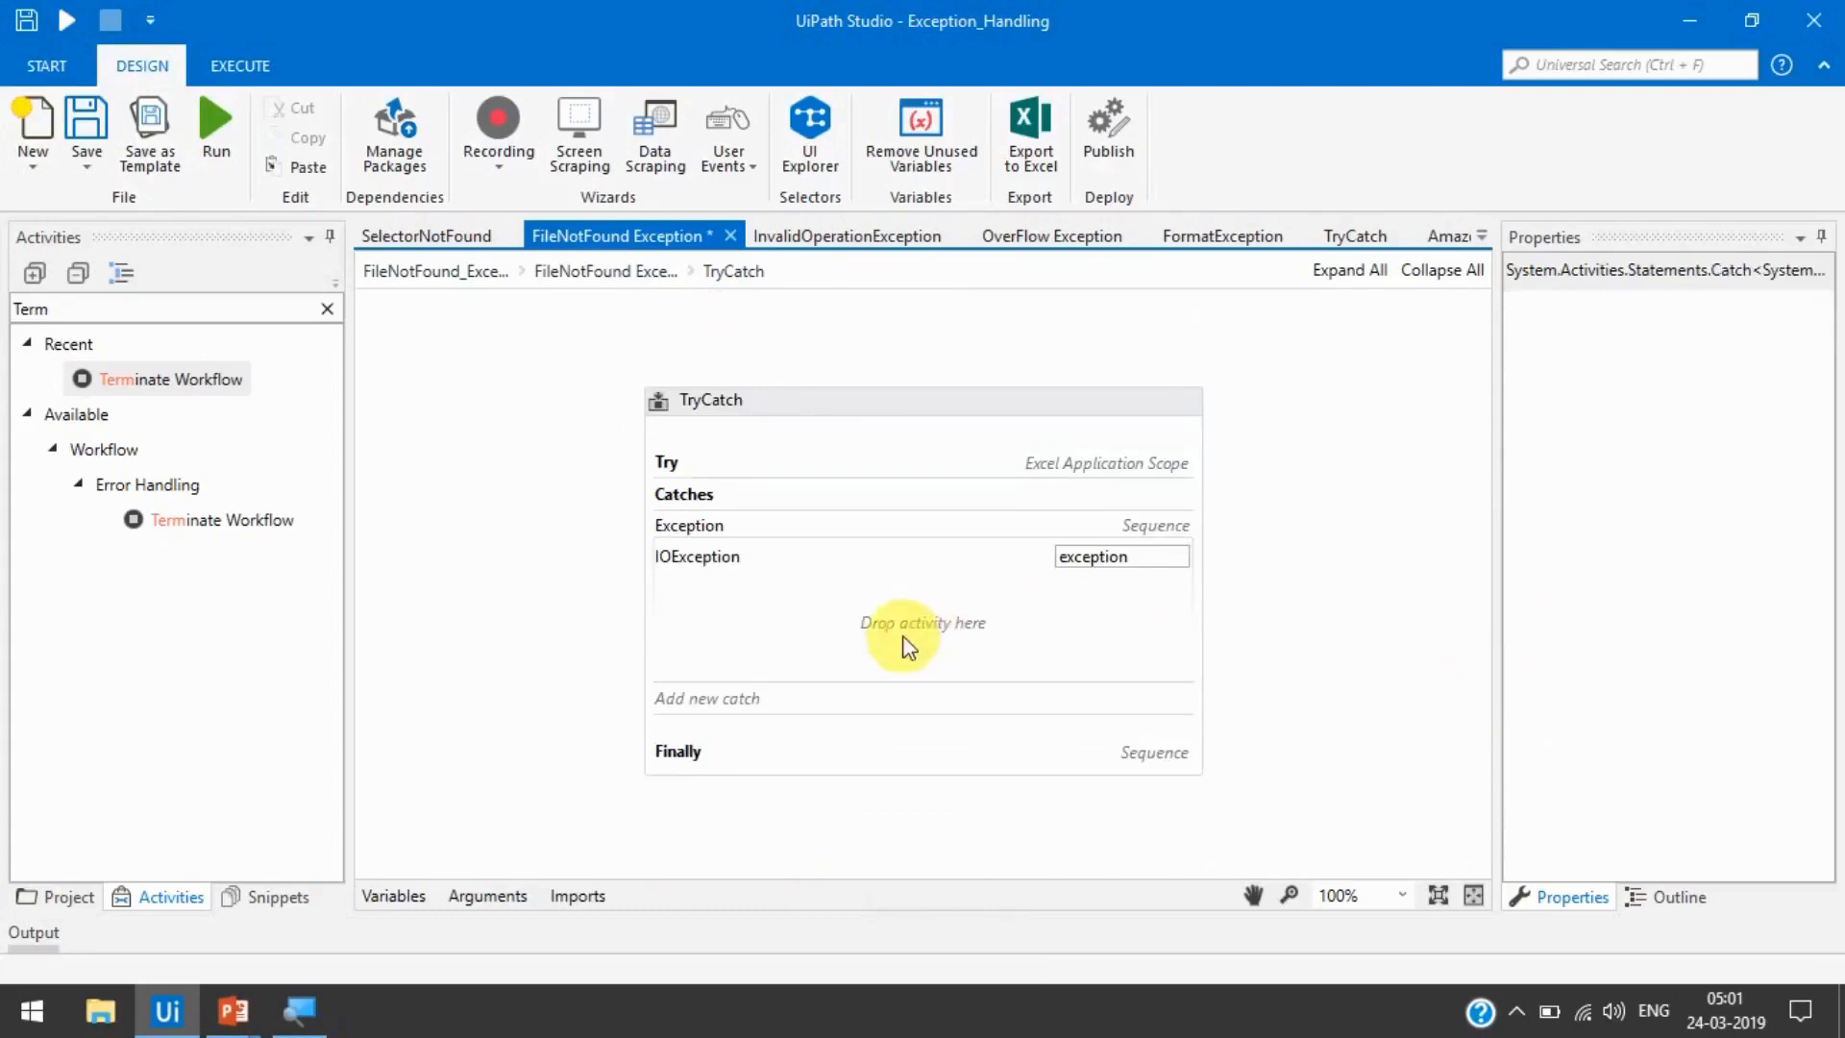
{"action": "mouse_move", "coordinate": [400, 411]}
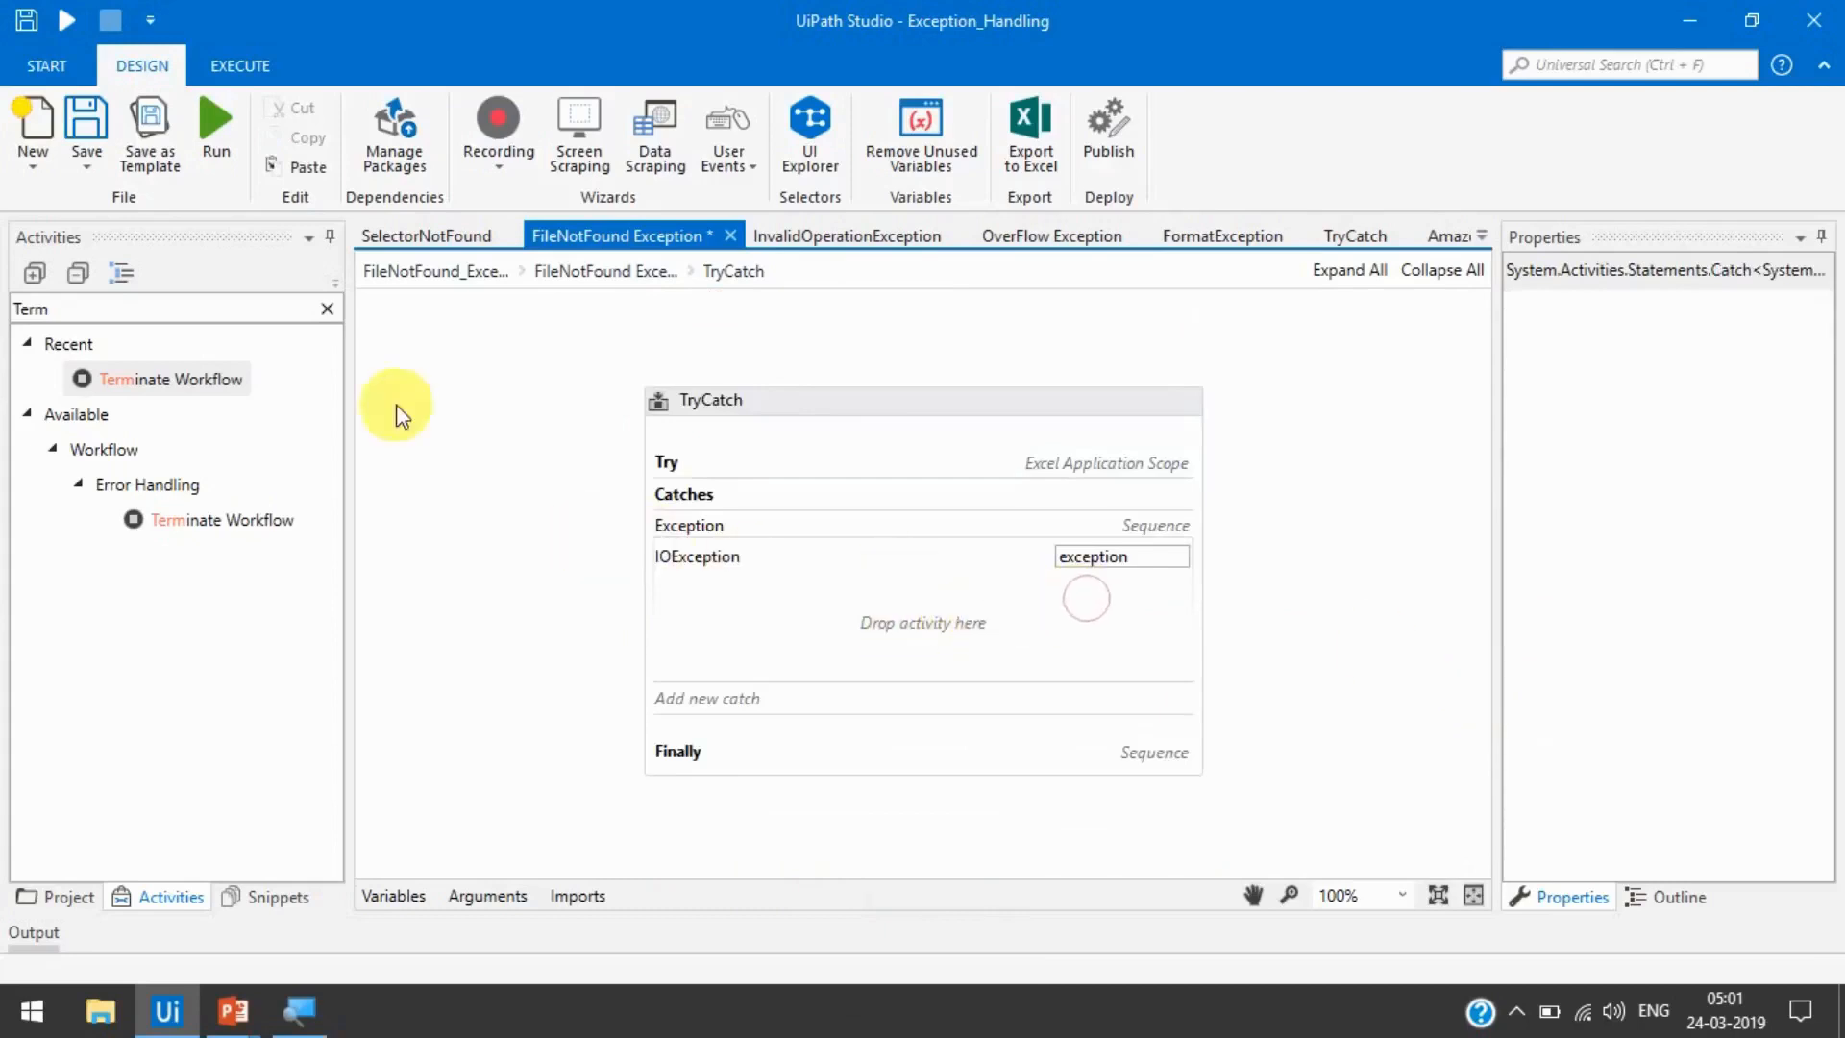
{"action": "mouse_move", "coordinate": [494, 365]}
{"action": "type", "text": "log me"}
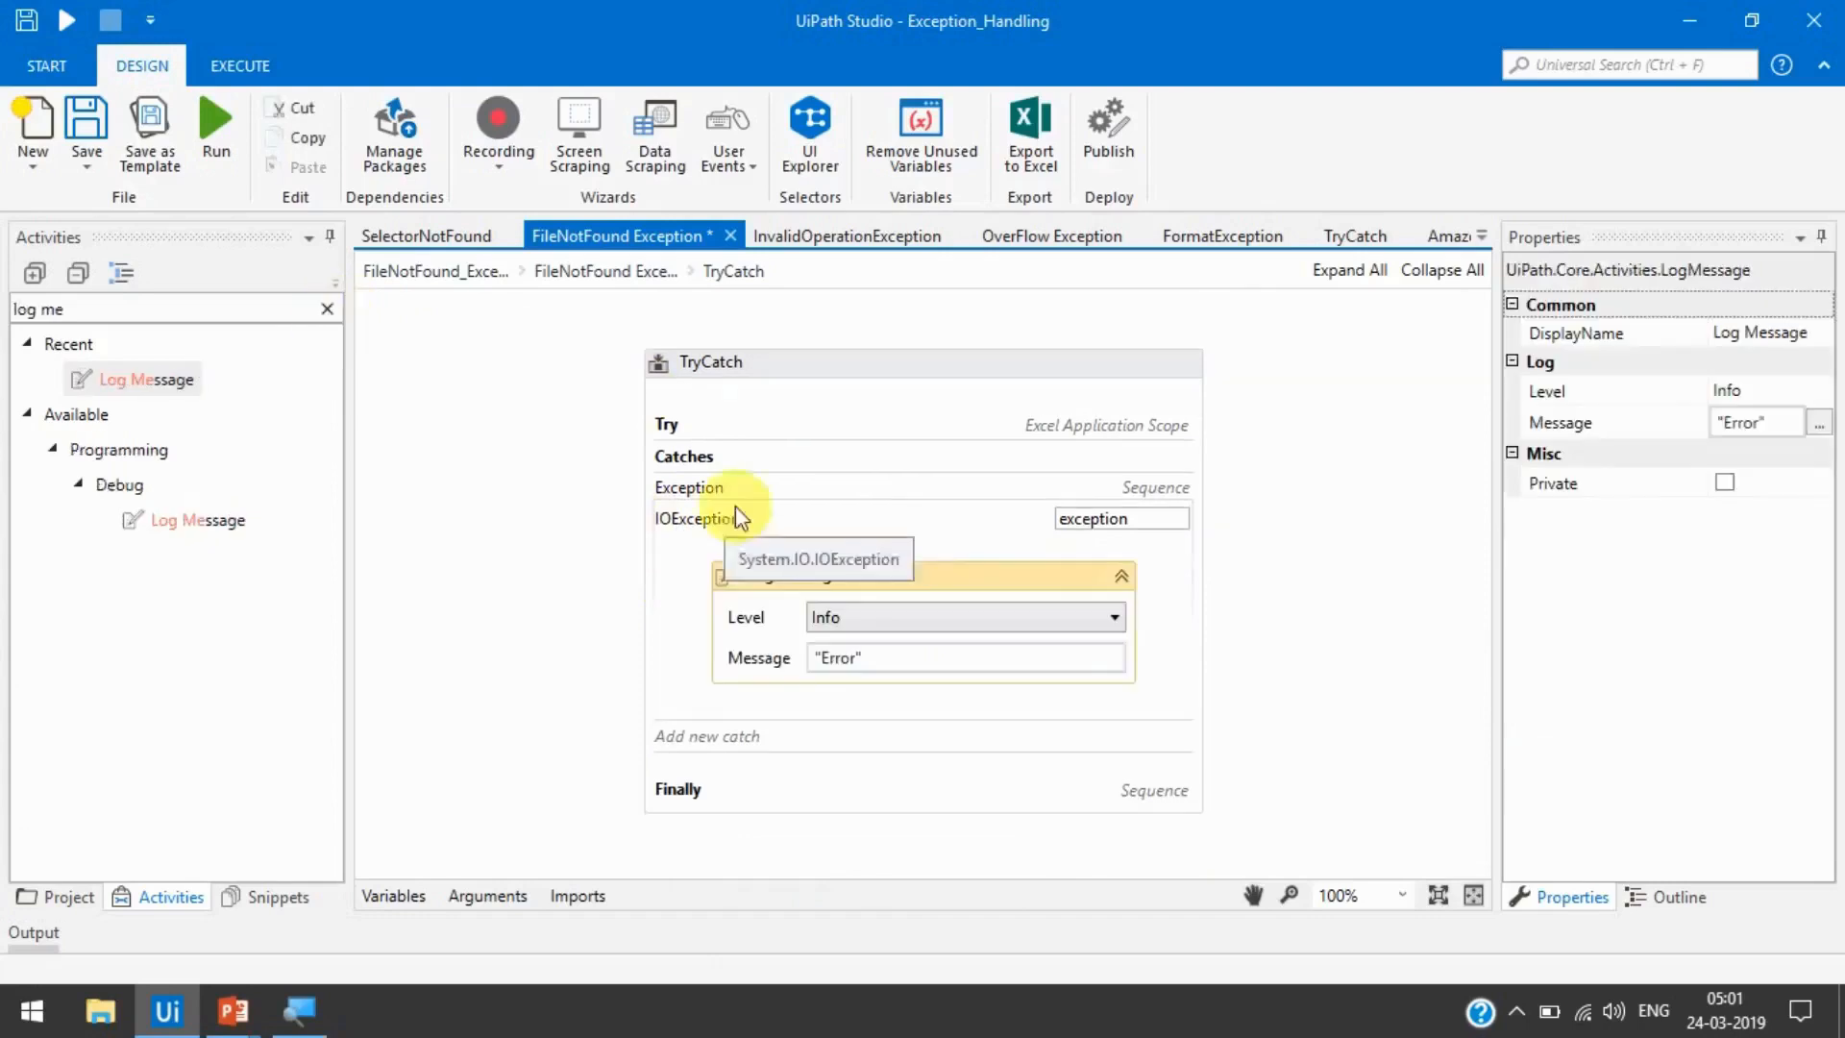
{"action": "mouse_move", "coordinate": [736, 492]}
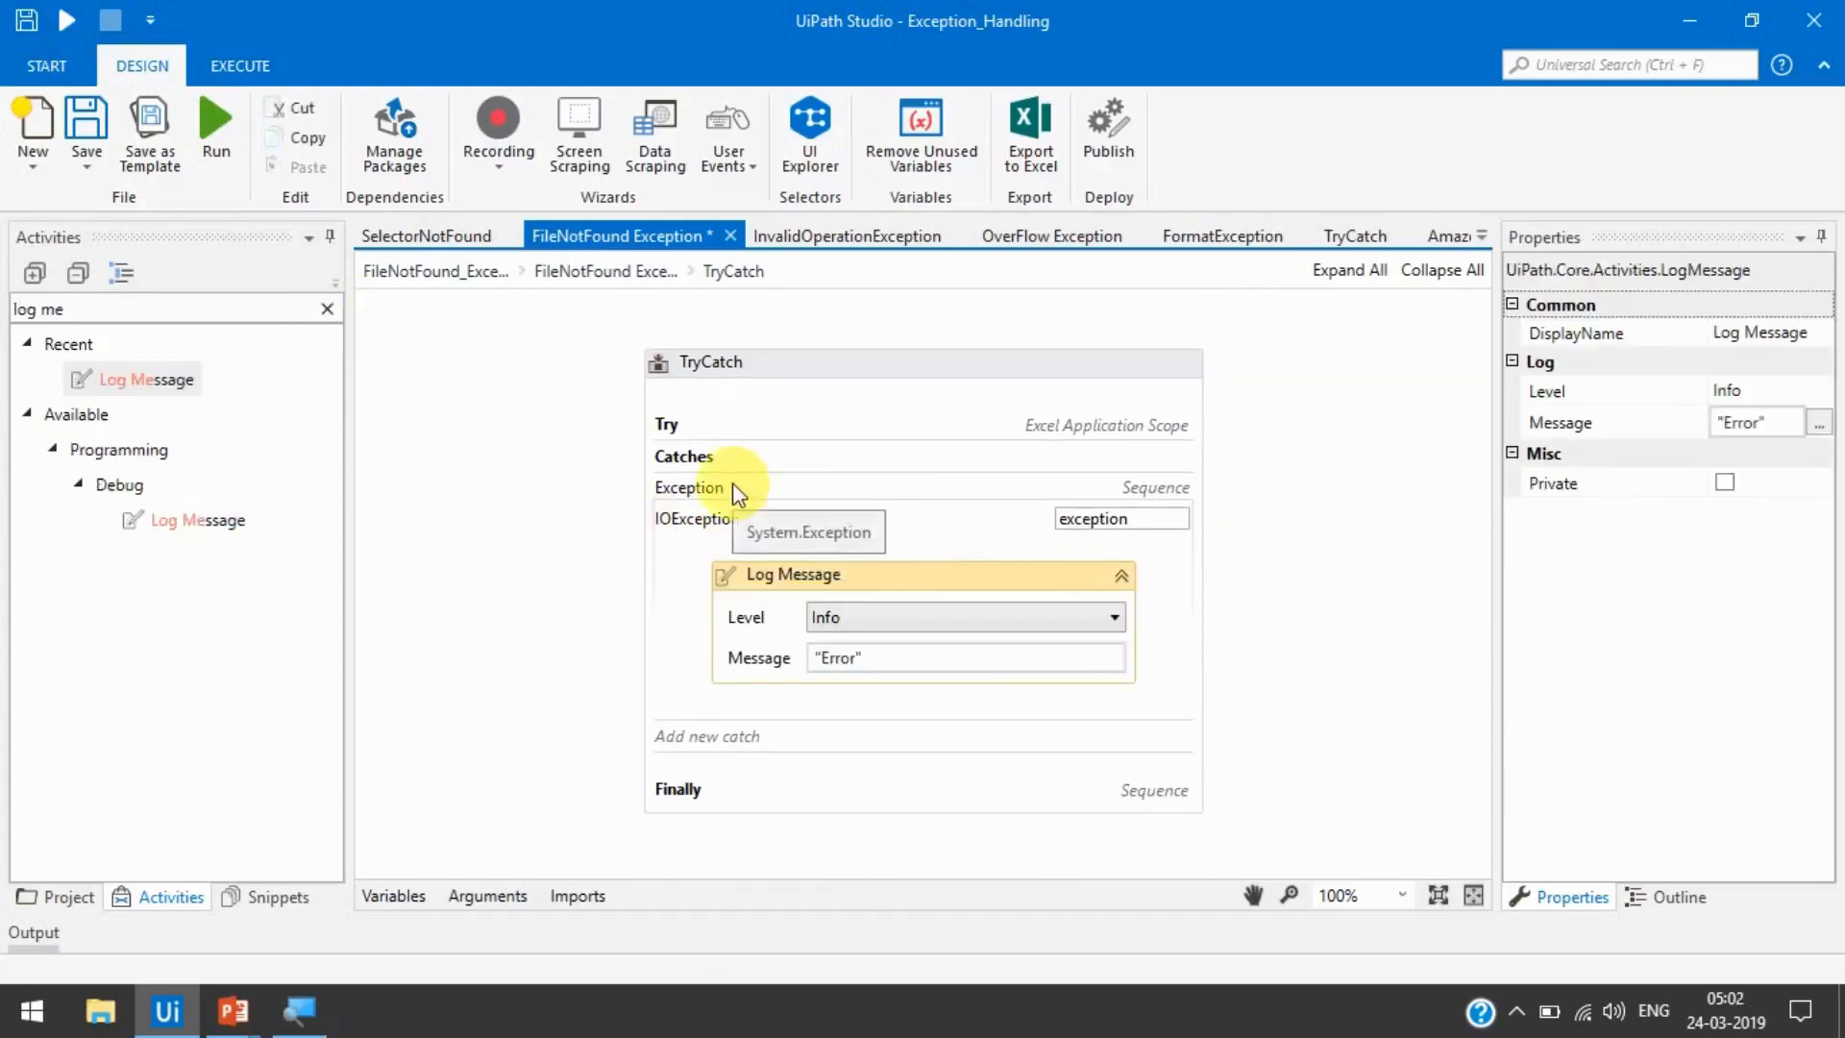
{"action": "mouse_move", "coordinate": [753, 488]}
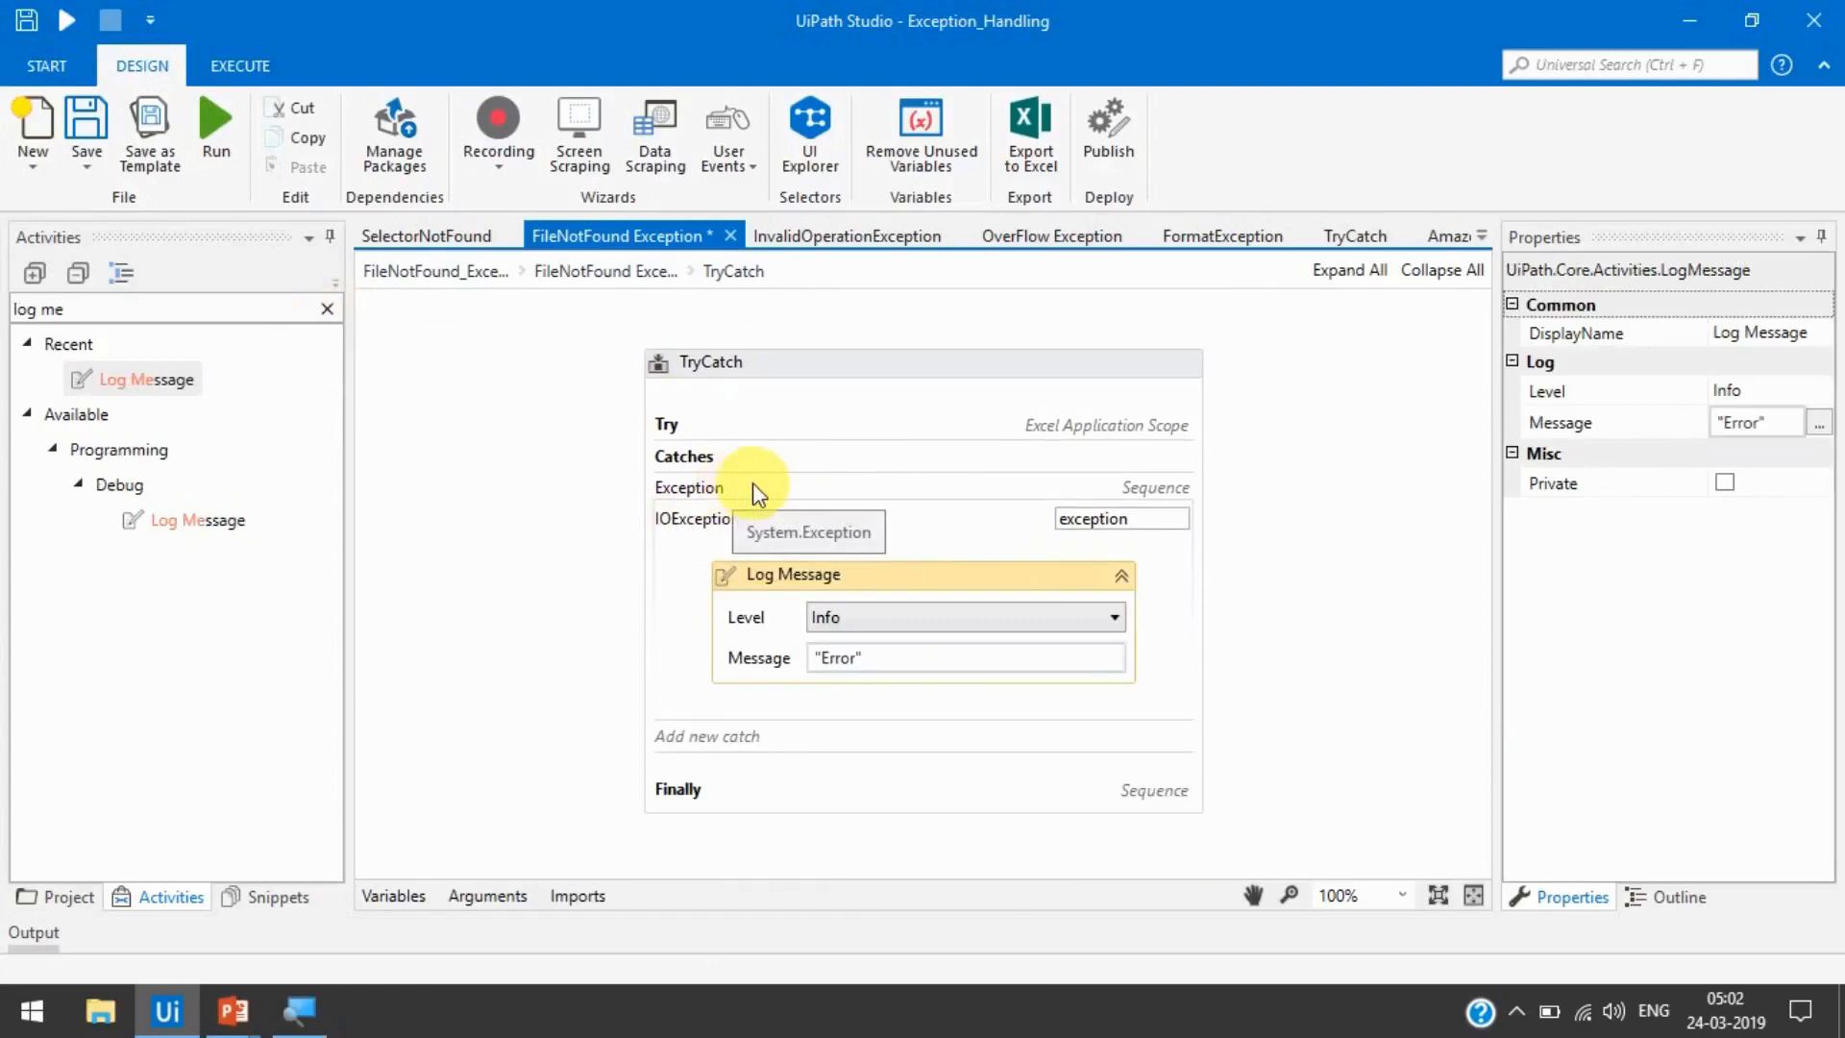
{"action": "mouse_move", "coordinate": [853, 494]}
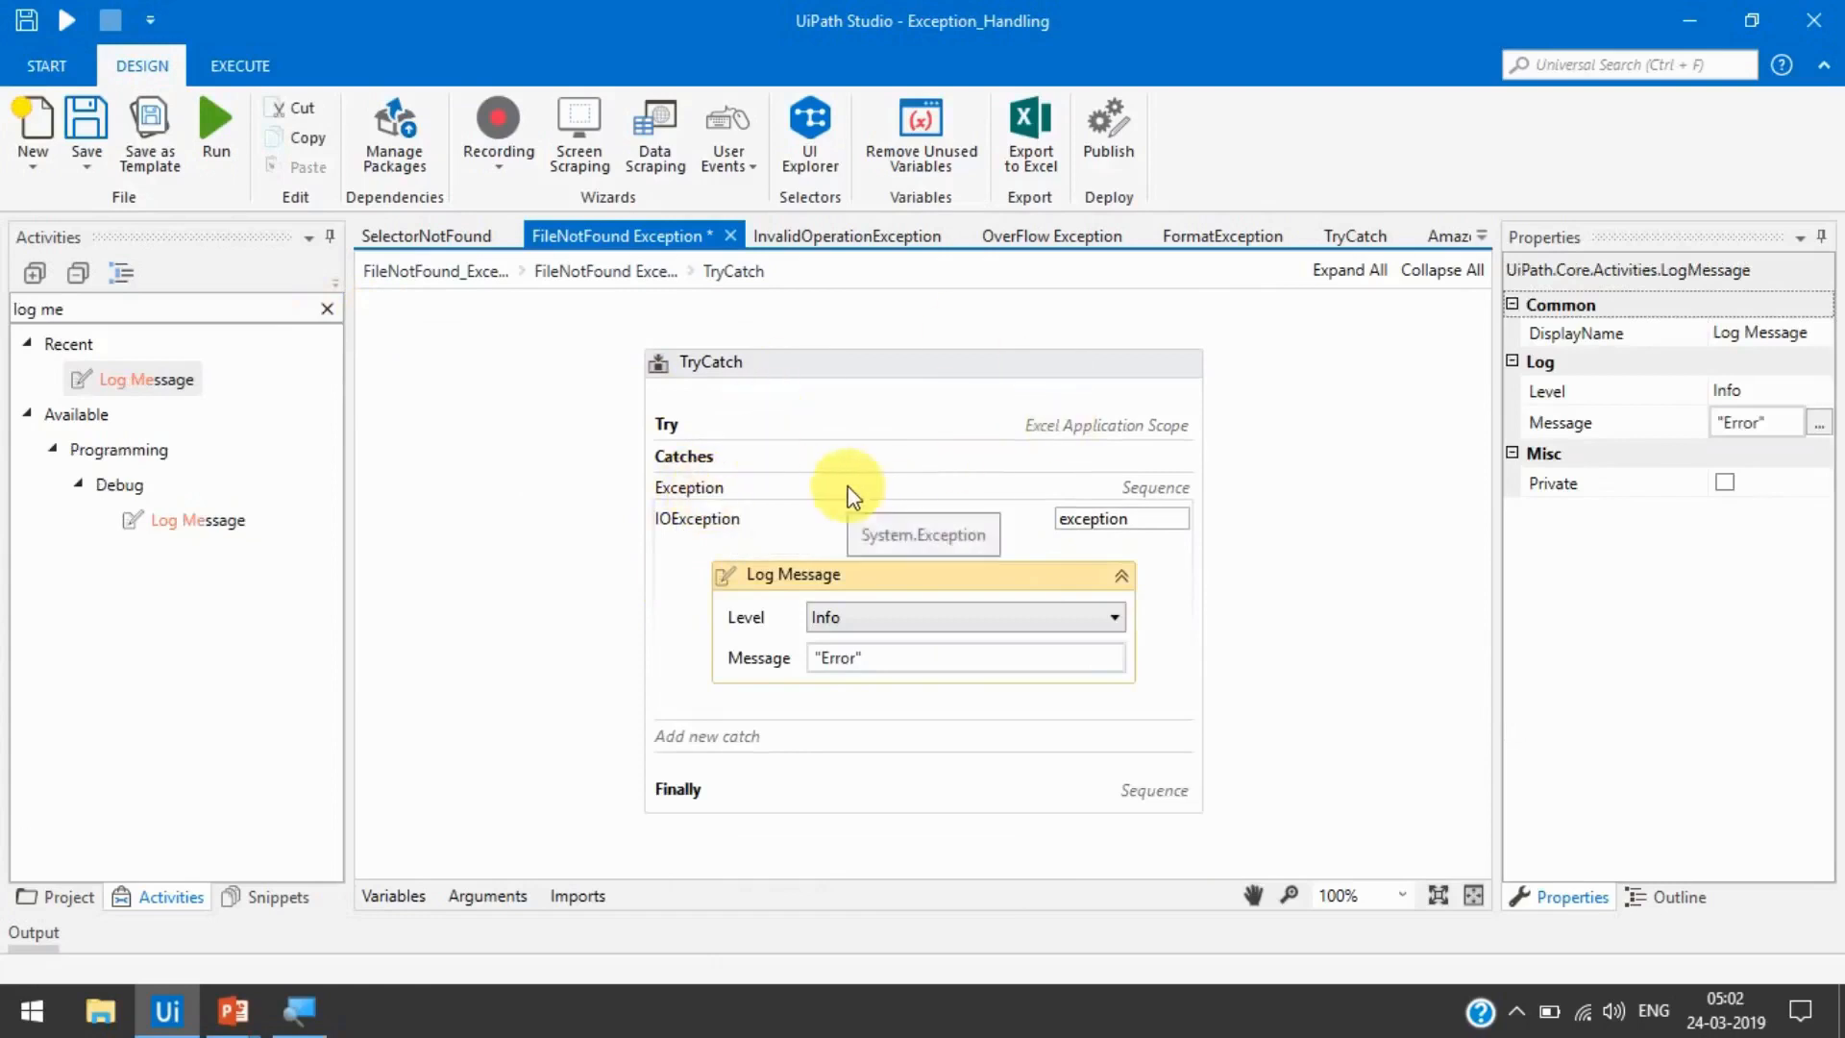
{"action": "mouse_move", "coordinate": [717, 563]}
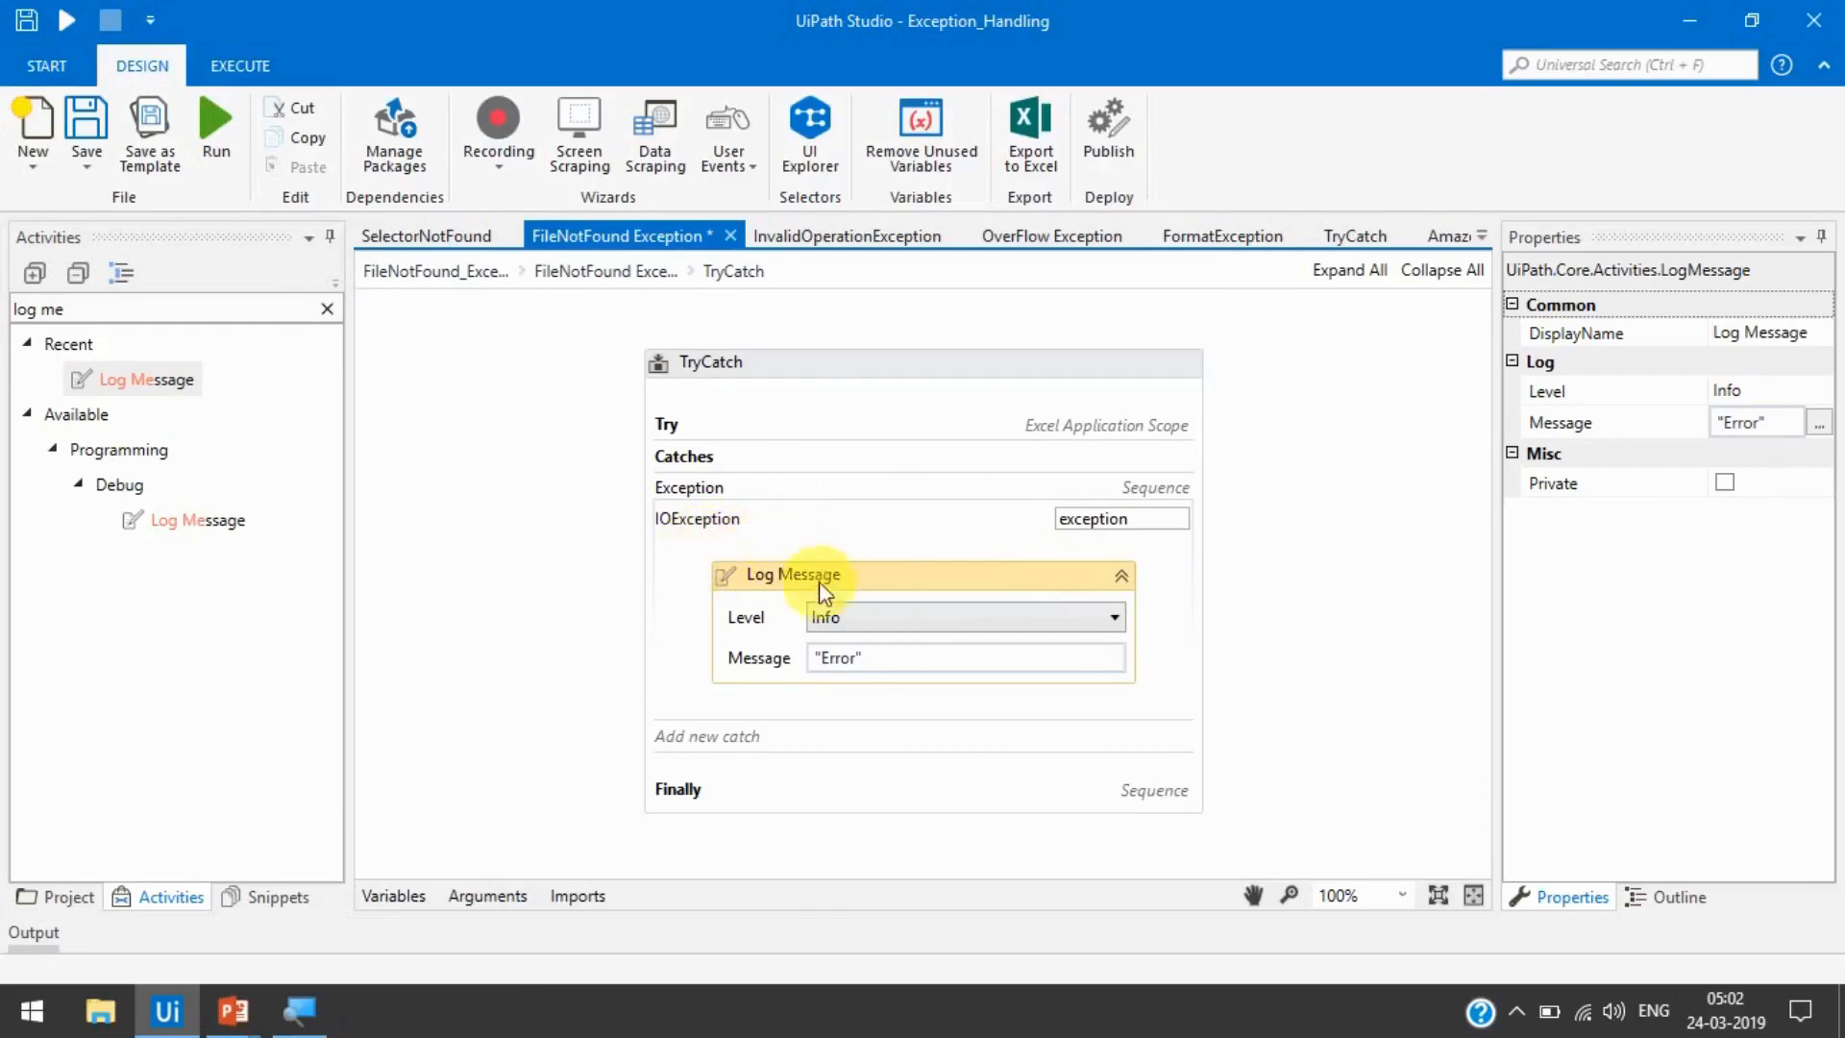
{"action": "mouse_move", "coordinate": [809, 548]}
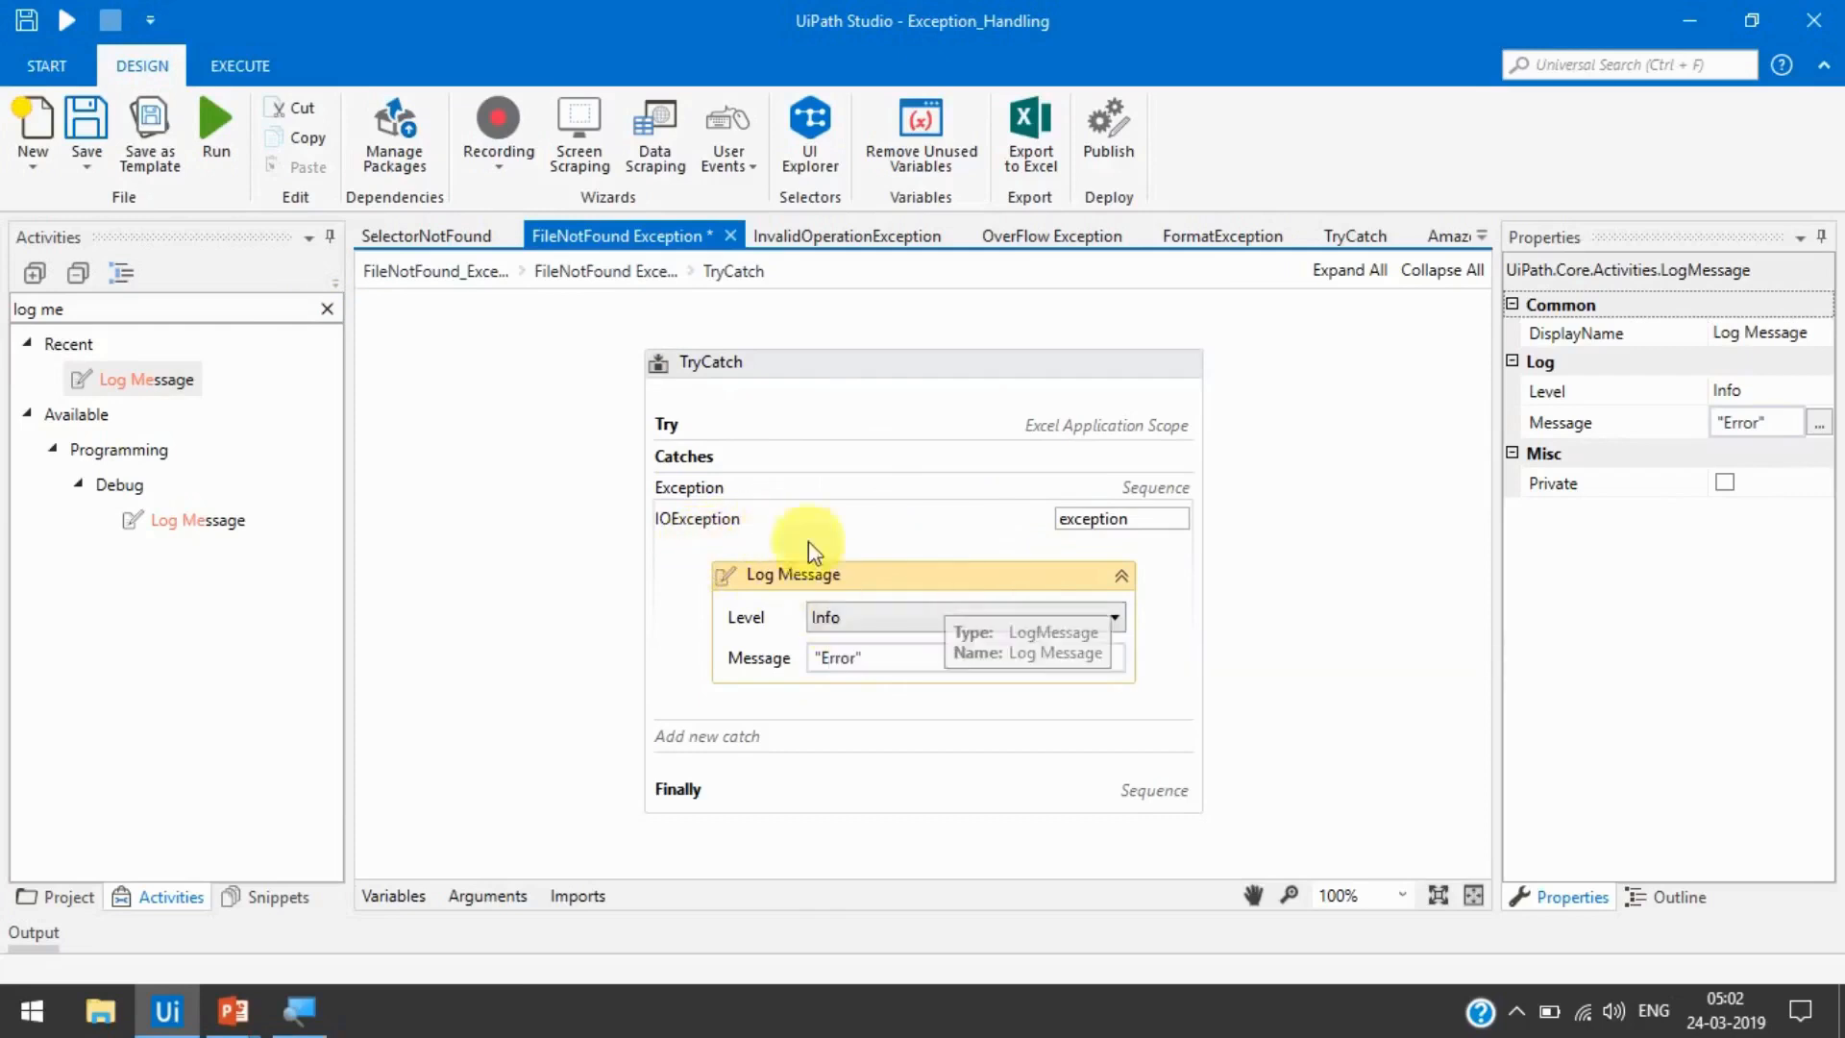